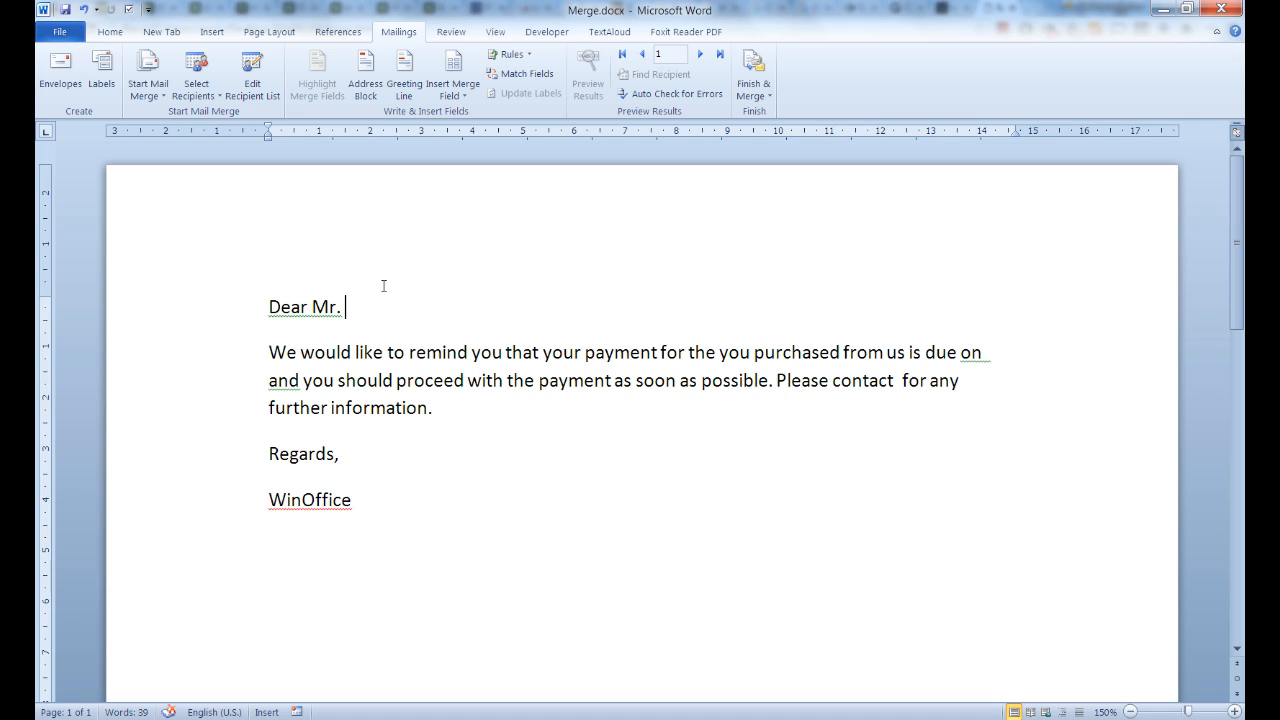
pyautogui.moveTo(920, 603)
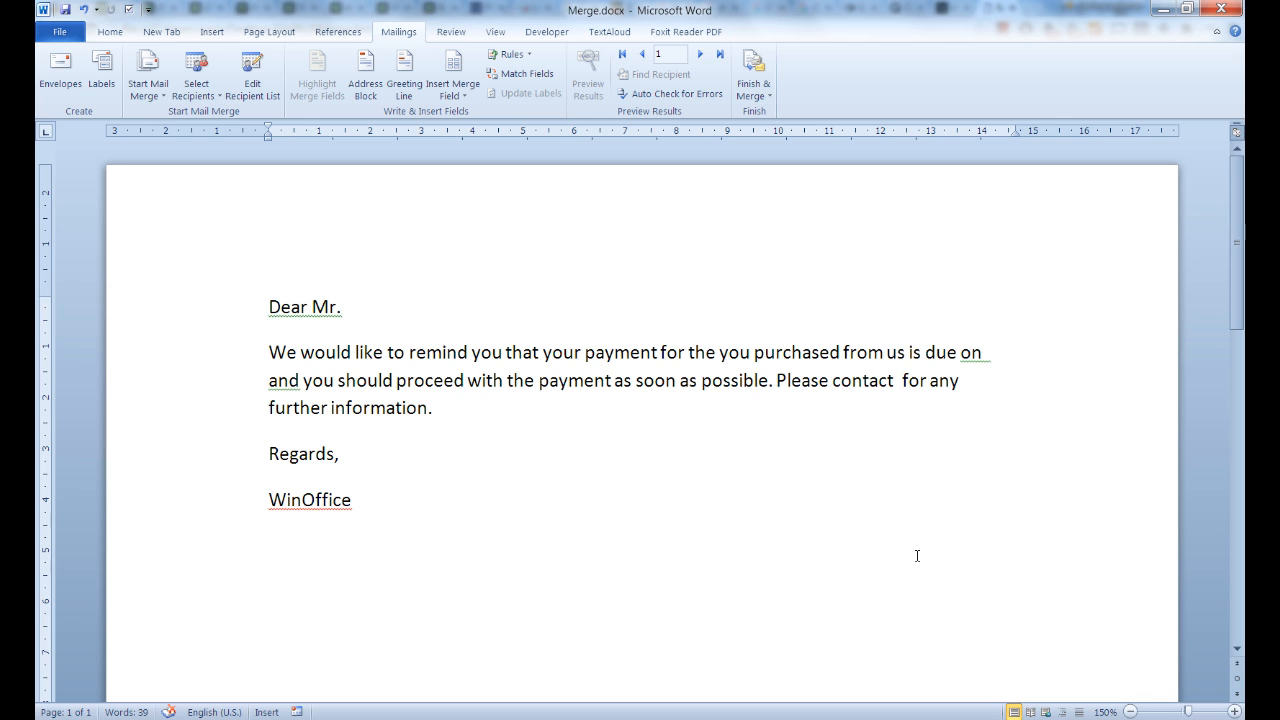
pyautogui.moveTo(963, 601)
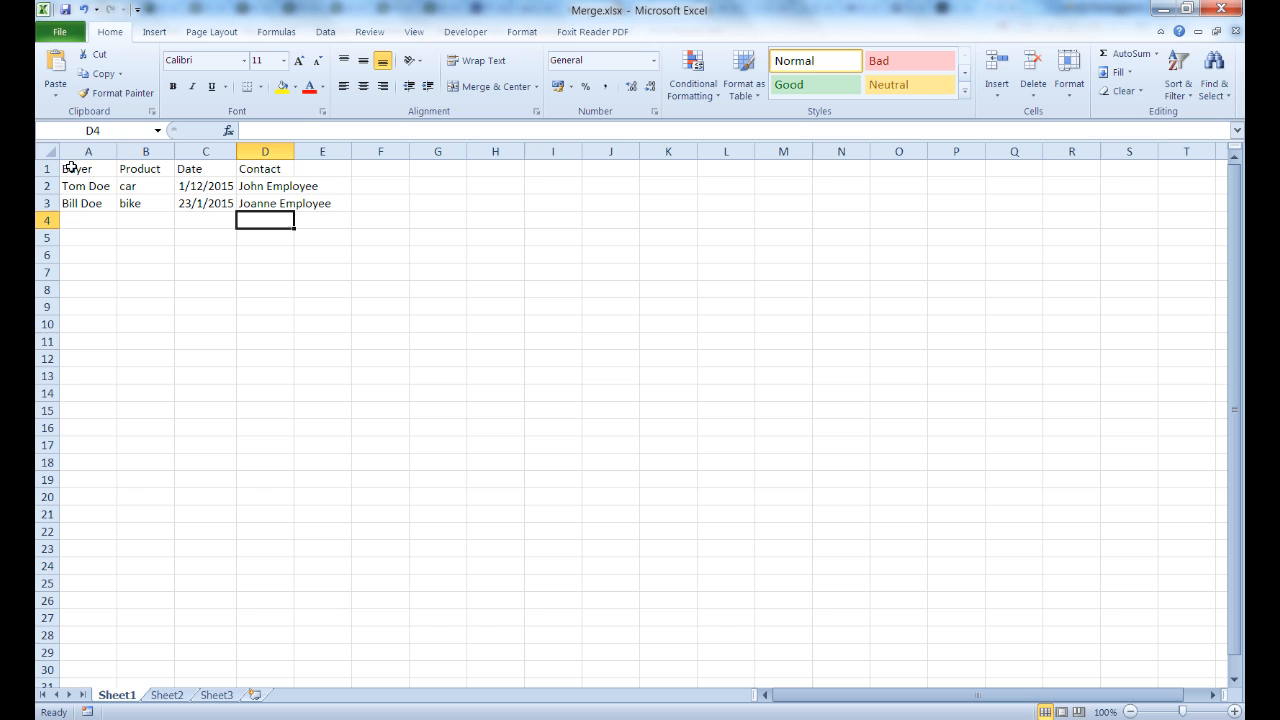
pyautogui.moveTo(145, 175)
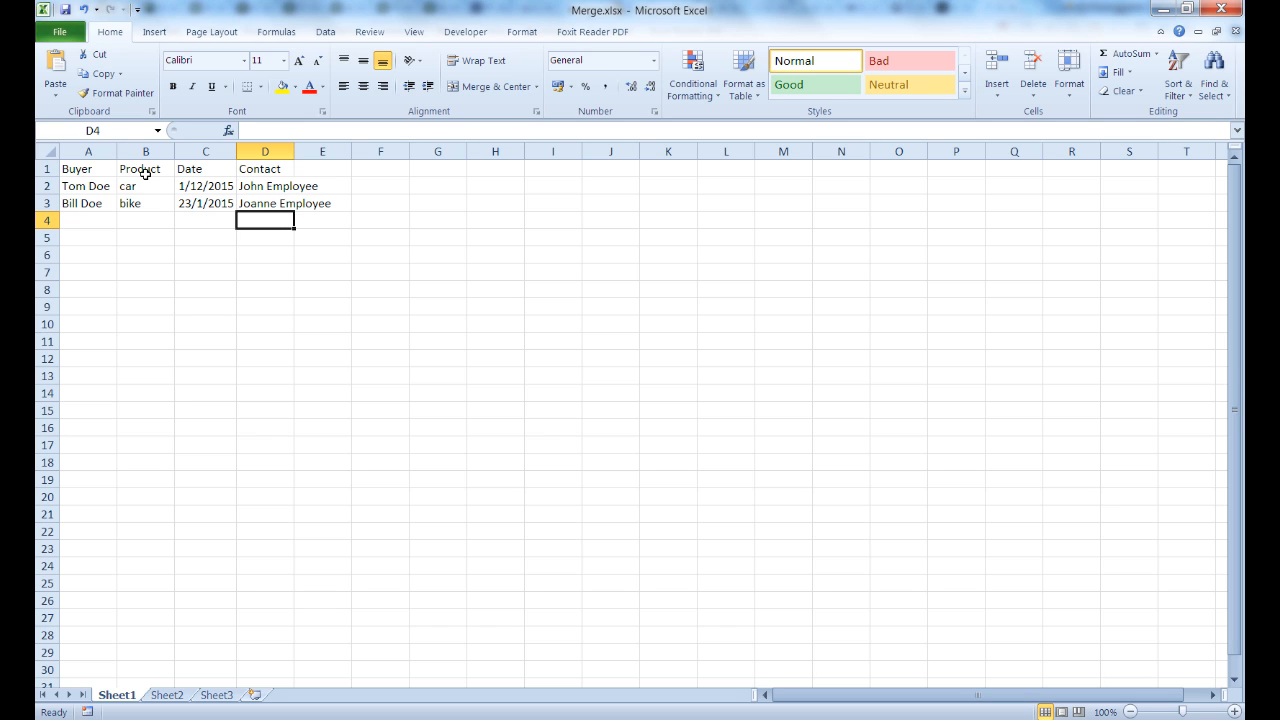
pyautogui.moveTo(273, 170)
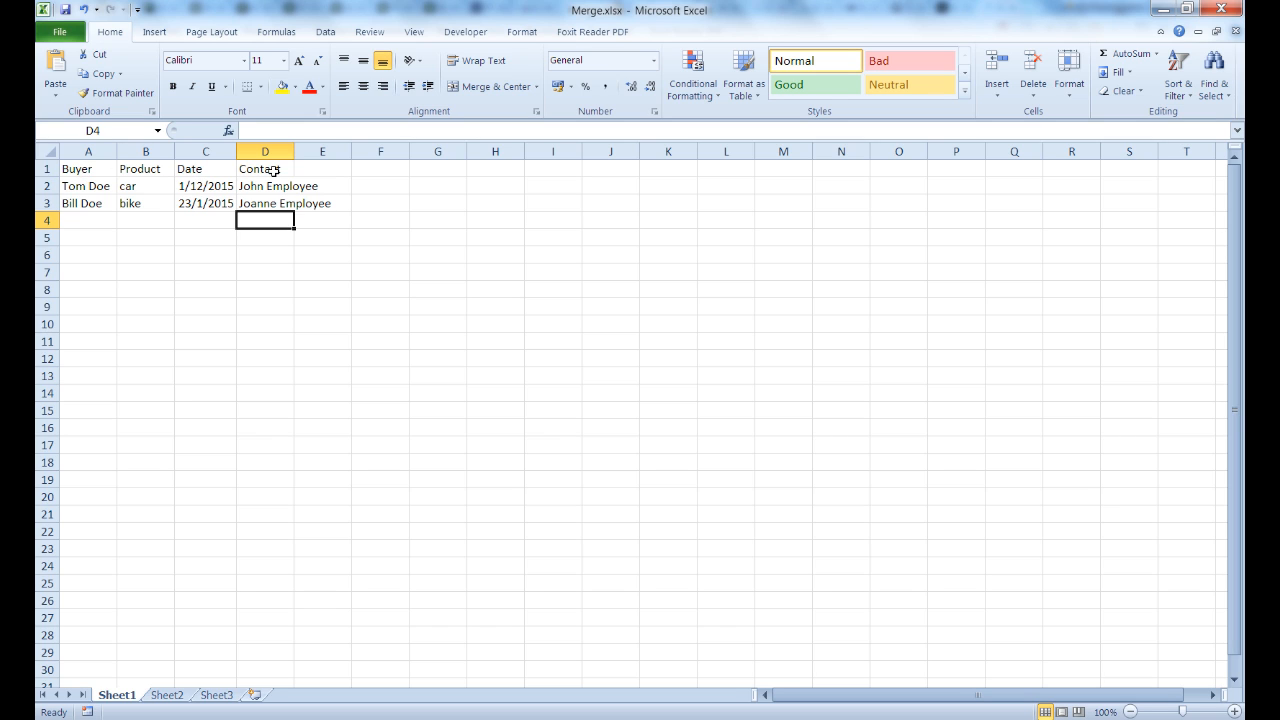
pyautogui.moveTo(248, 312)
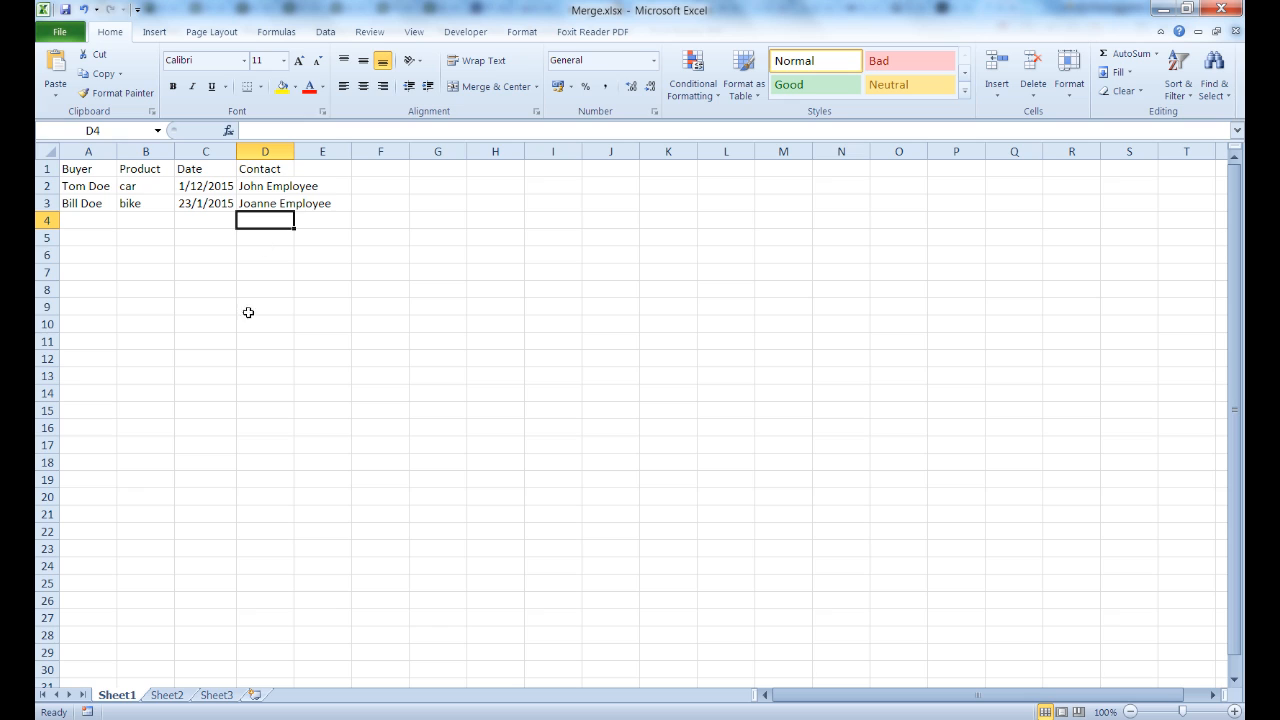
pyautogui.moveTo(255, 319)
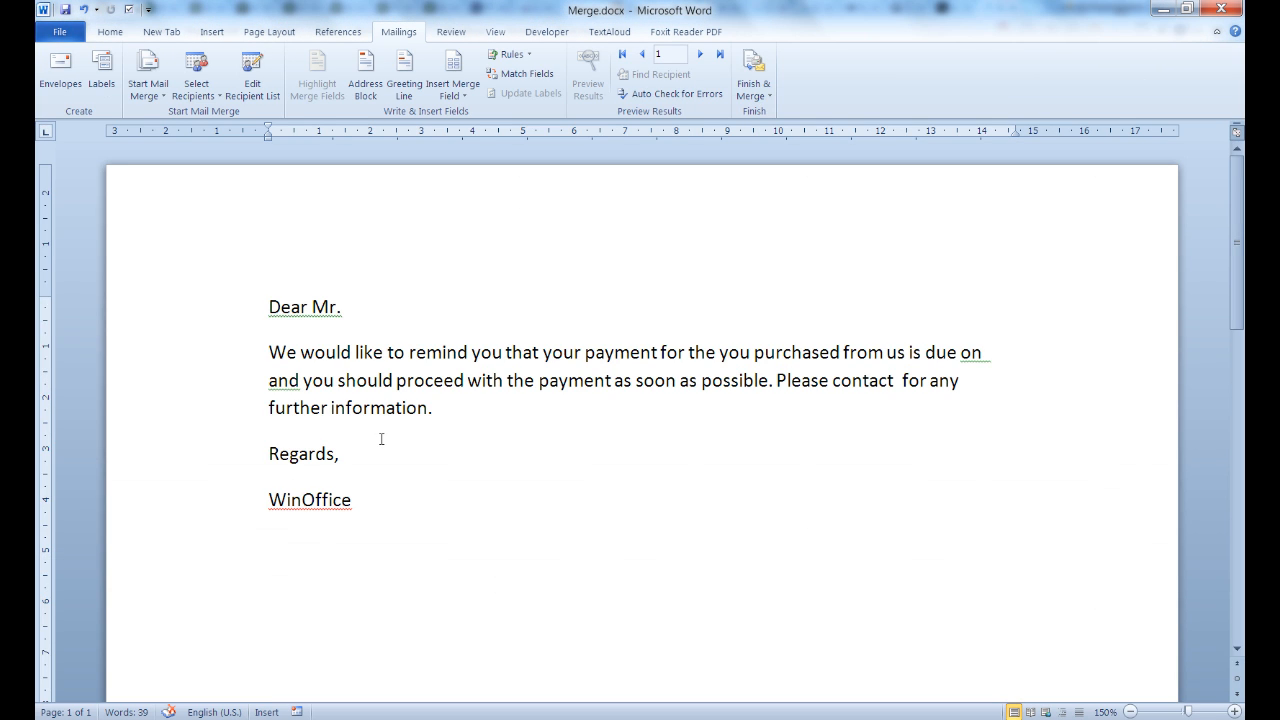
pyautogui.moveTo(844, 503)
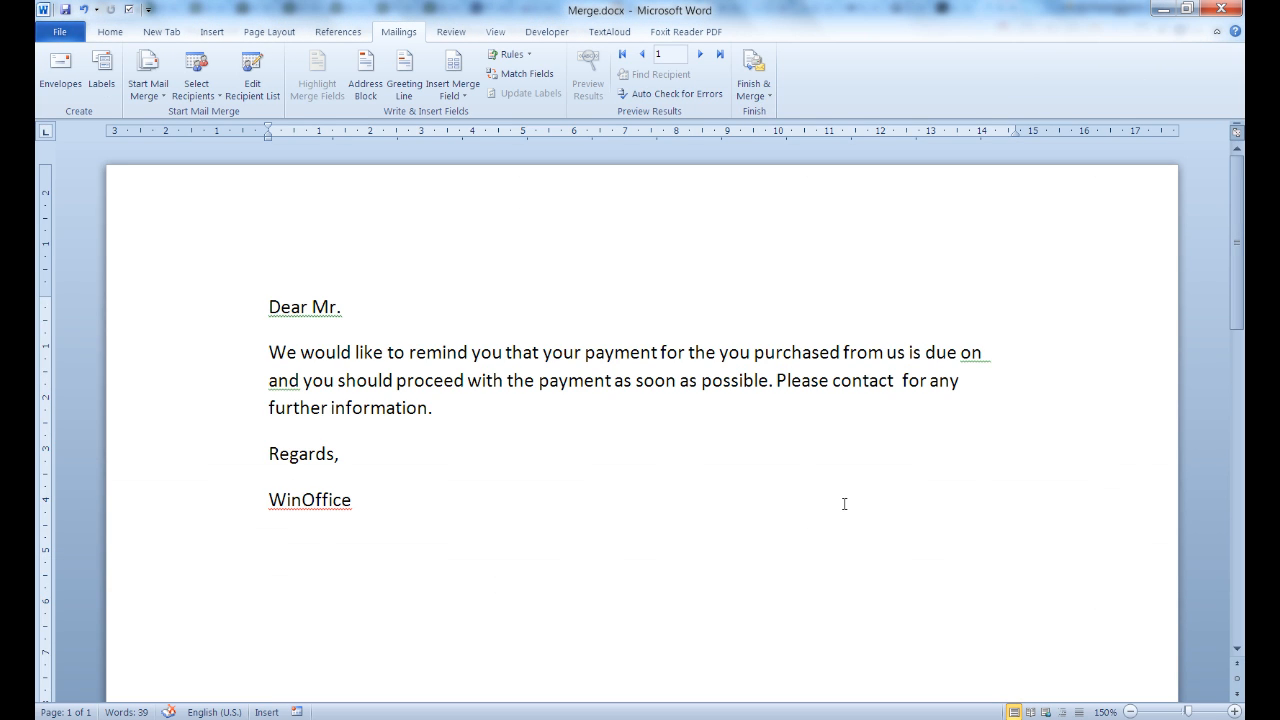
# Place the cursor after 'Dear Mr.' and use Merge.xlsx Sheet1, with headers, as recipients
pyautogui.click(344, 306)
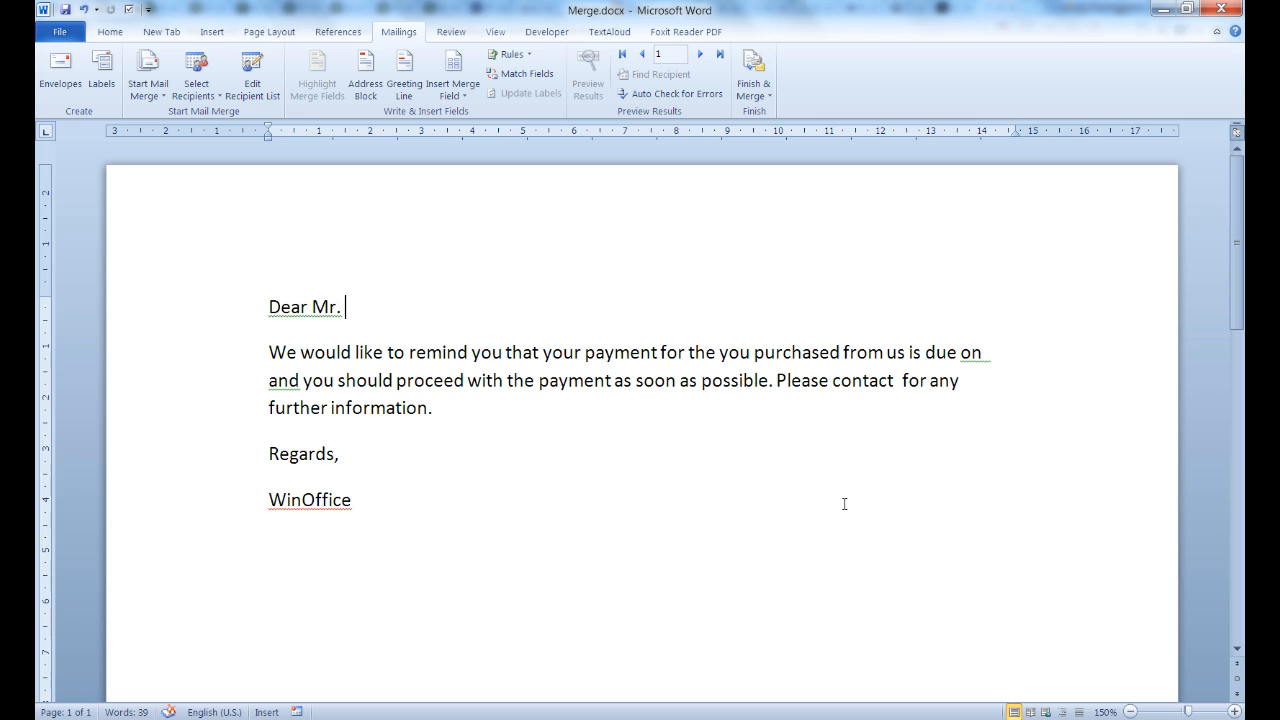
pyautogui.moveTo(836, 504)
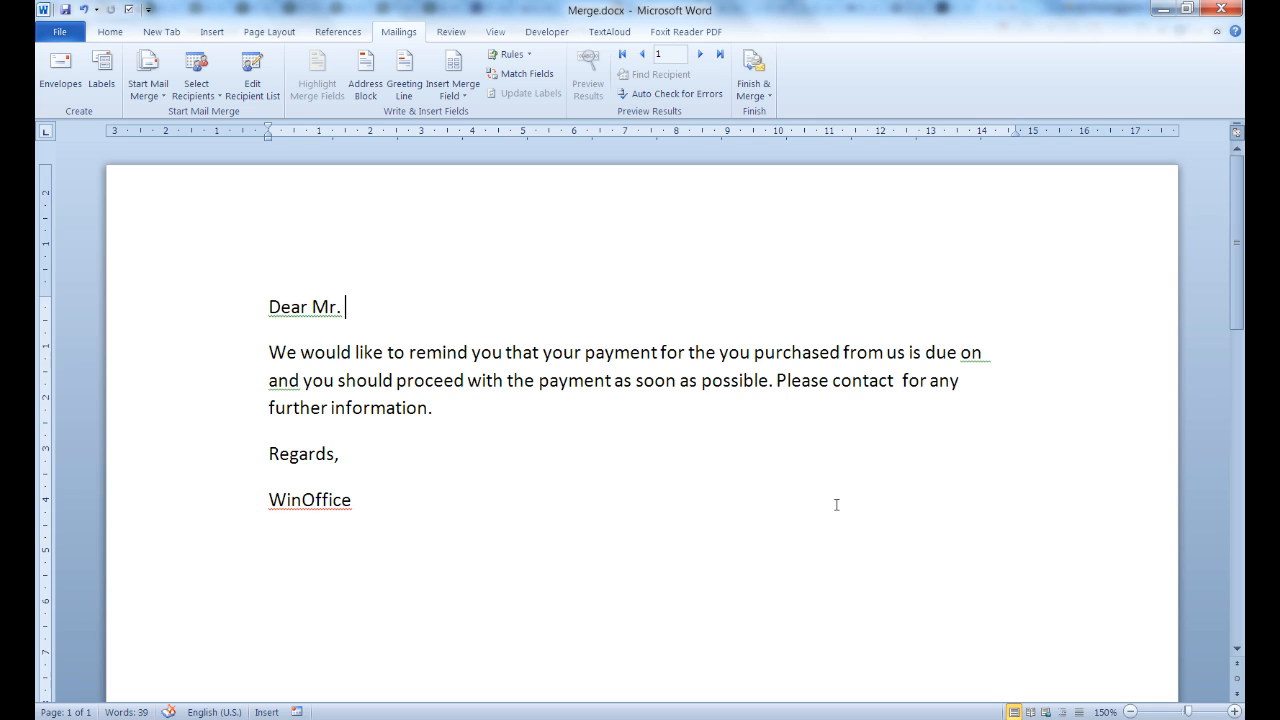
pyautogui.moveTo(485, 504)
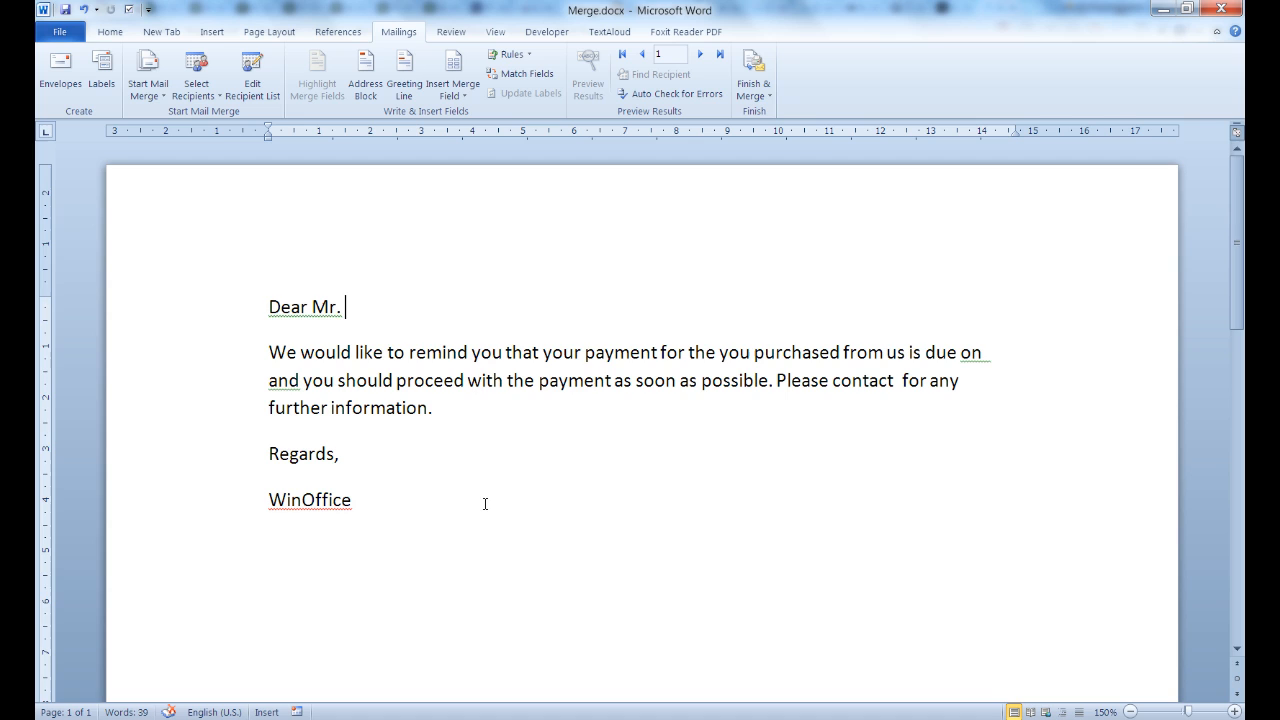
pyautogui.moveTo(490, 491)
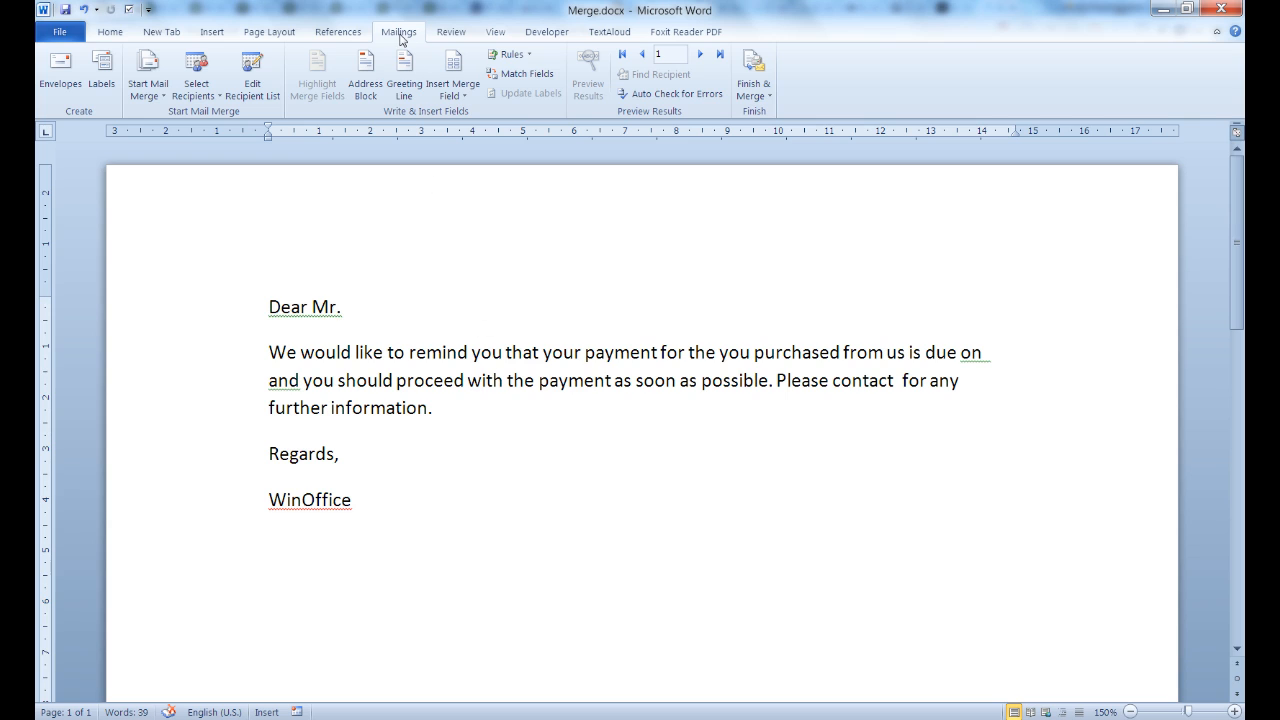
pyautogui.moveTo(213, 118)
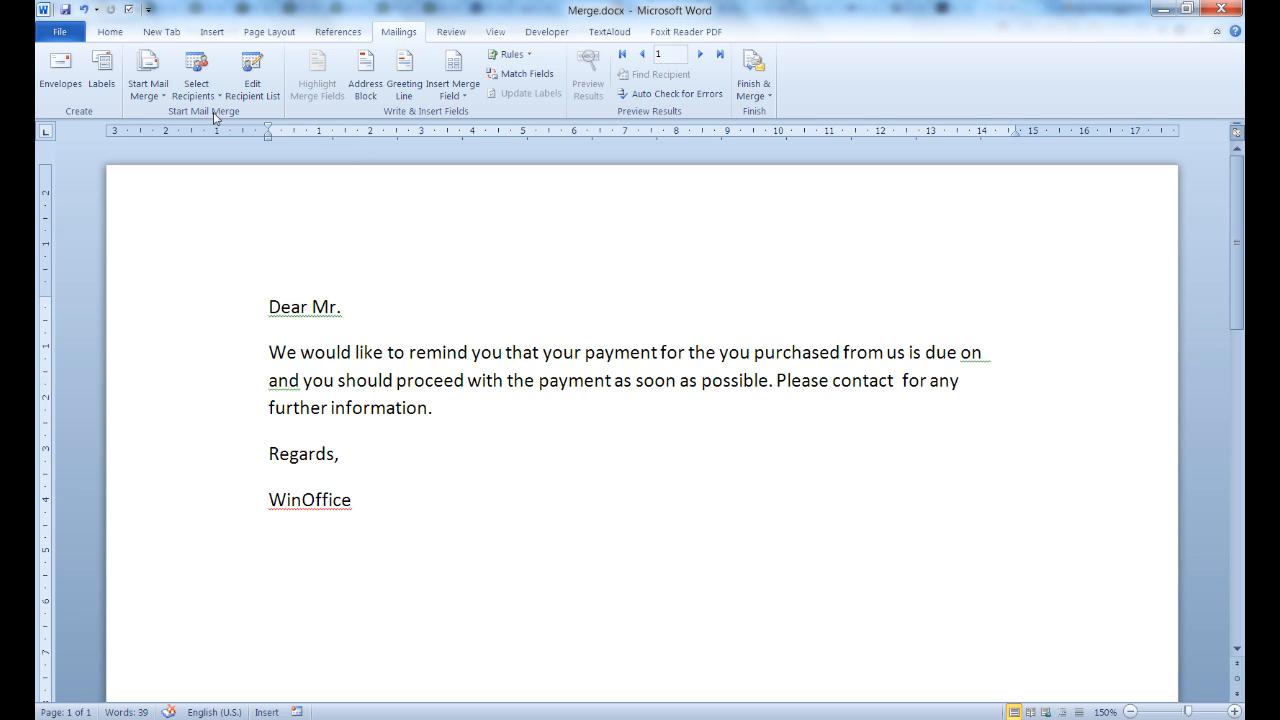
pyautogui.click(196, 72)
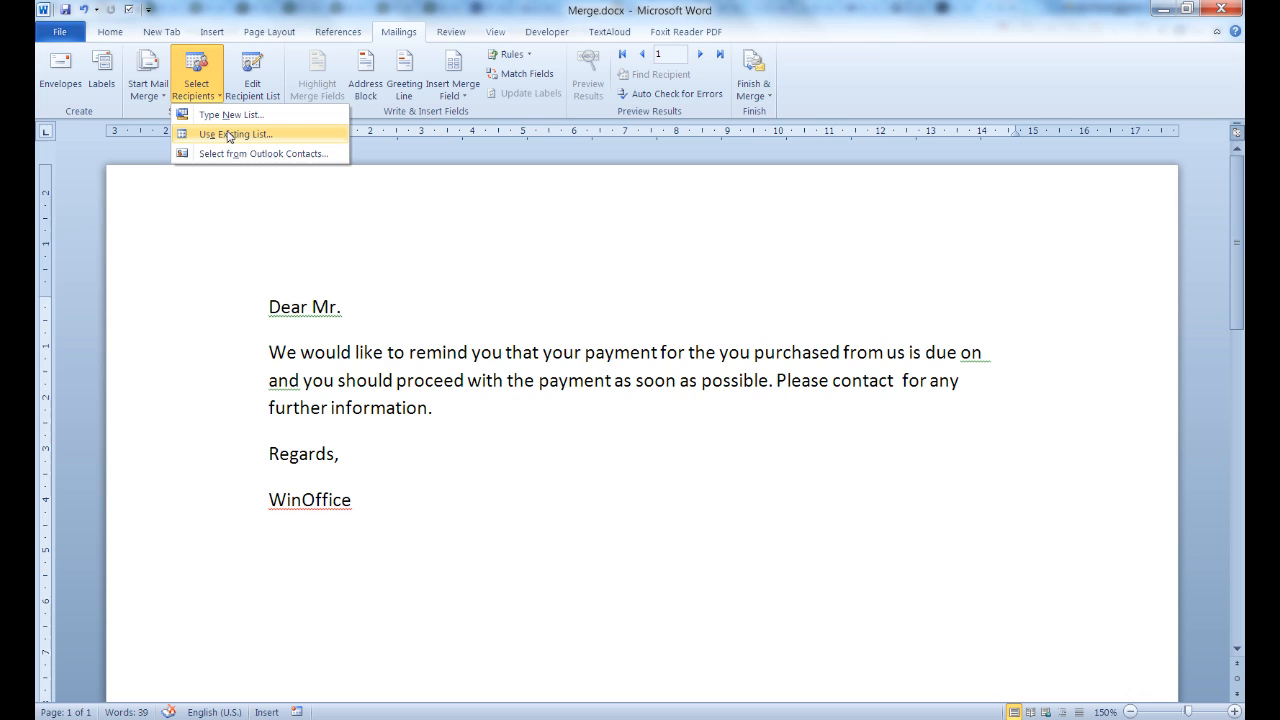
pyautogui.click(237, 134)
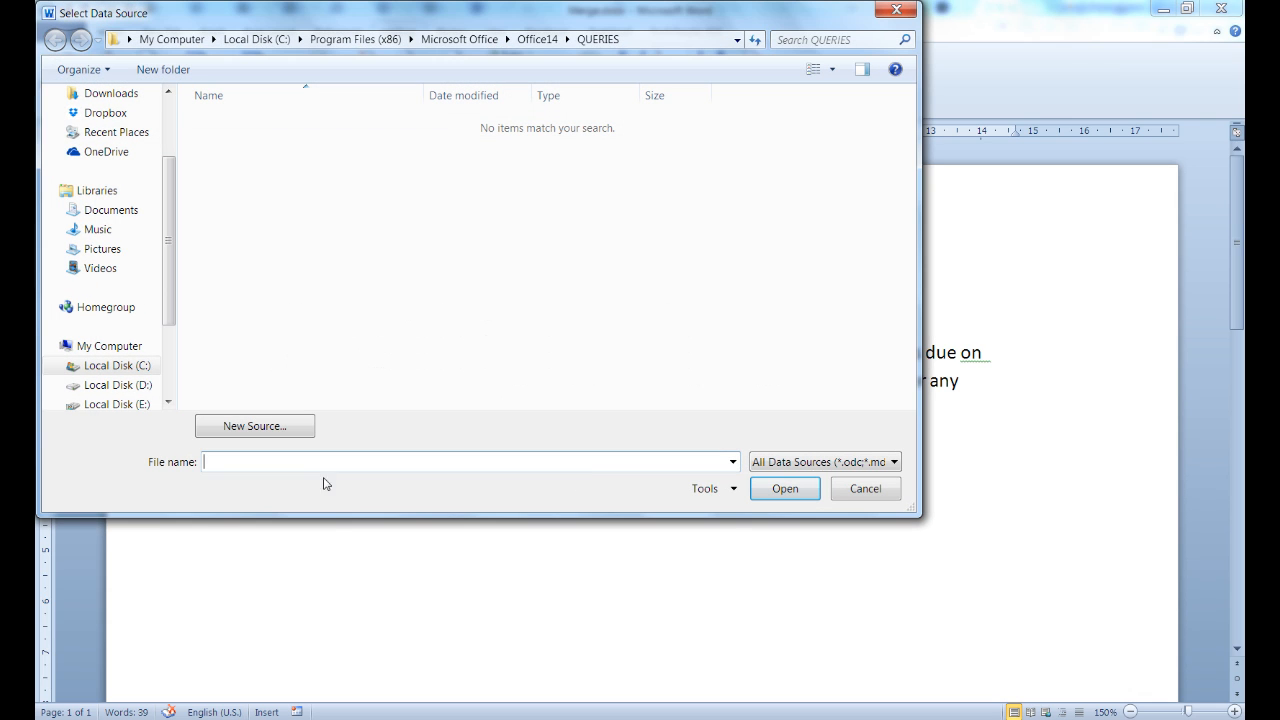
pyautogui.click(111, 210)
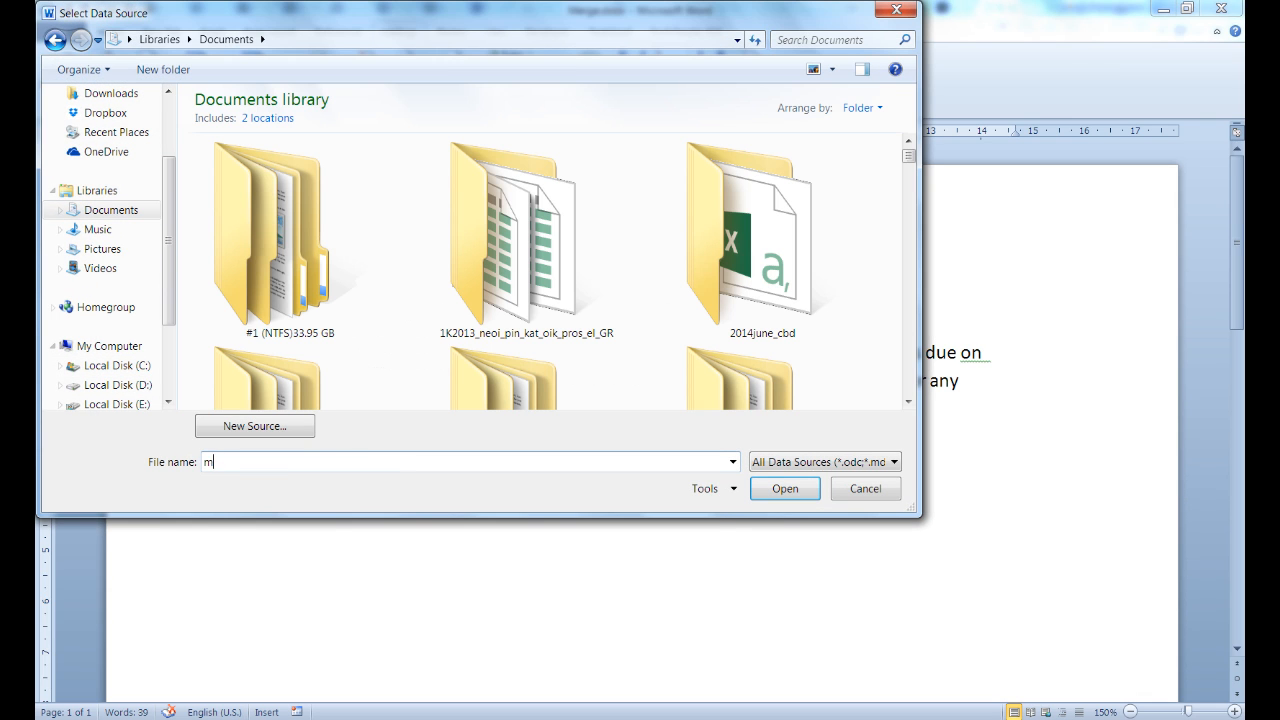
pyautogui.write('Merge.xlsx')
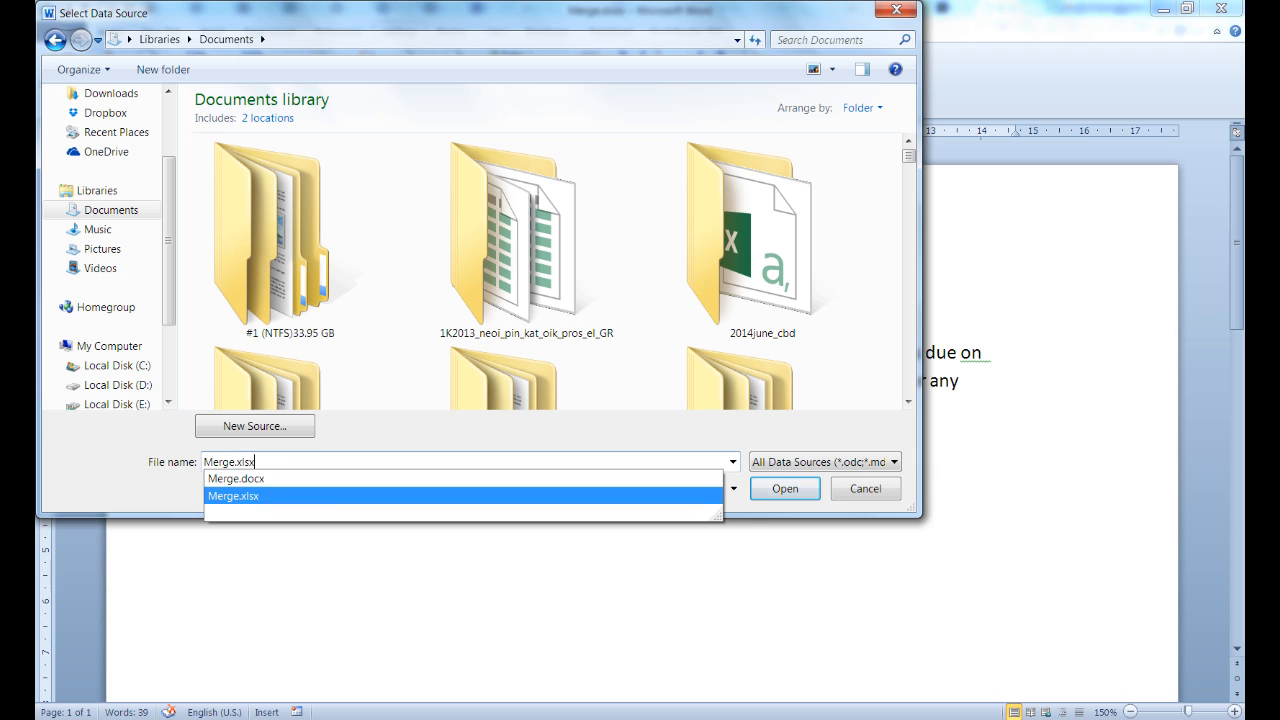
pyautogui.click(784, 489)
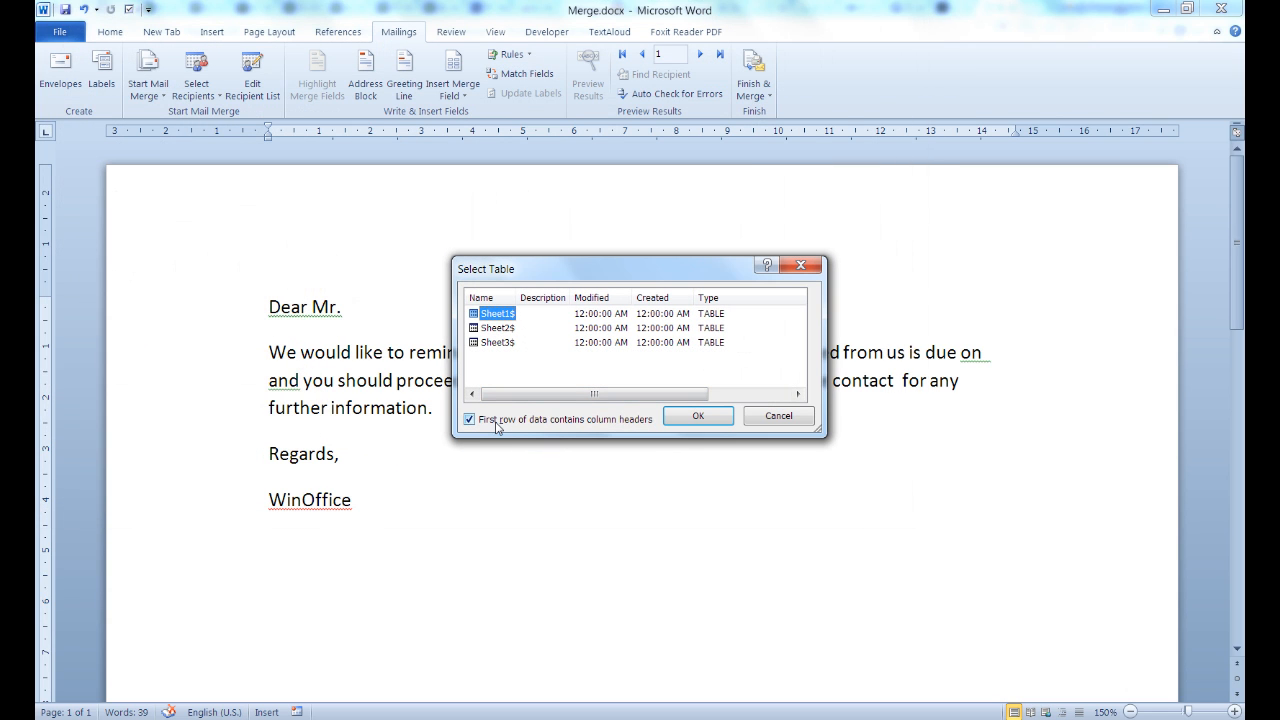
pyautogui.click(698, 415)
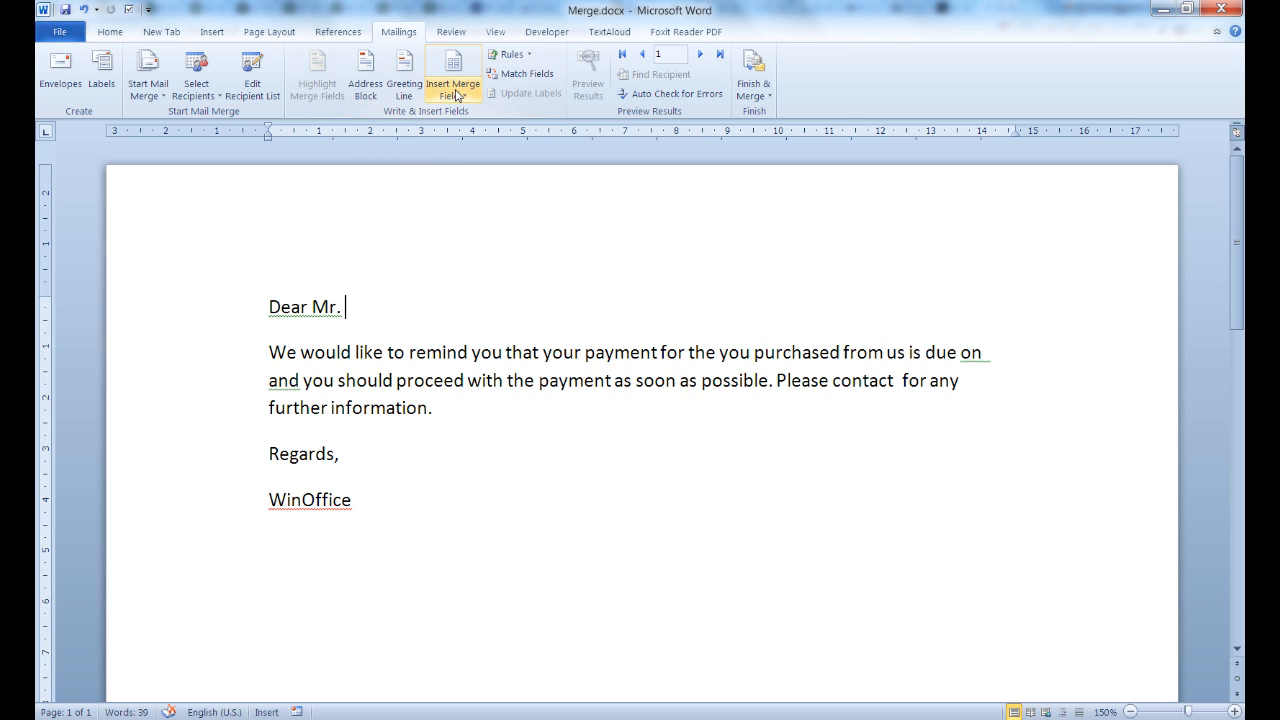
# Insert merge fields: Buyer after 'Dear Mr.', Date after 'due on', Contact after 'contact'
pyautogui.click(452, 72)
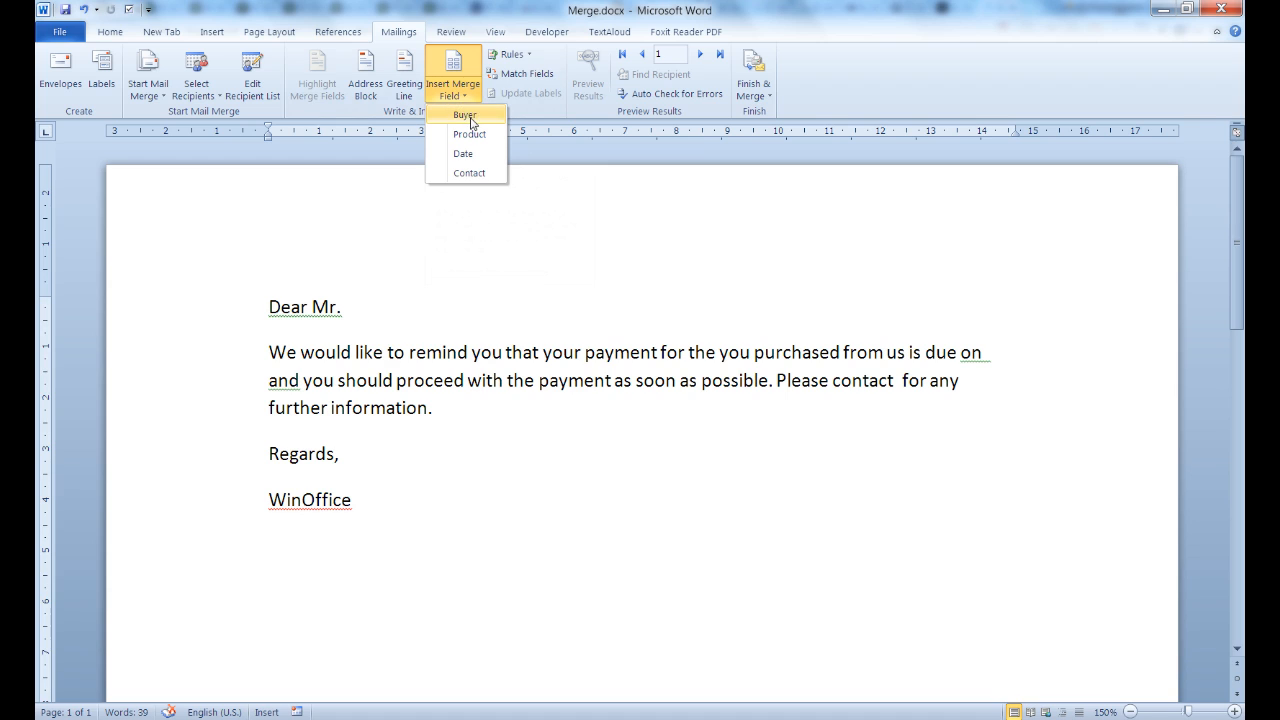
pyautogui.click(460, 114)
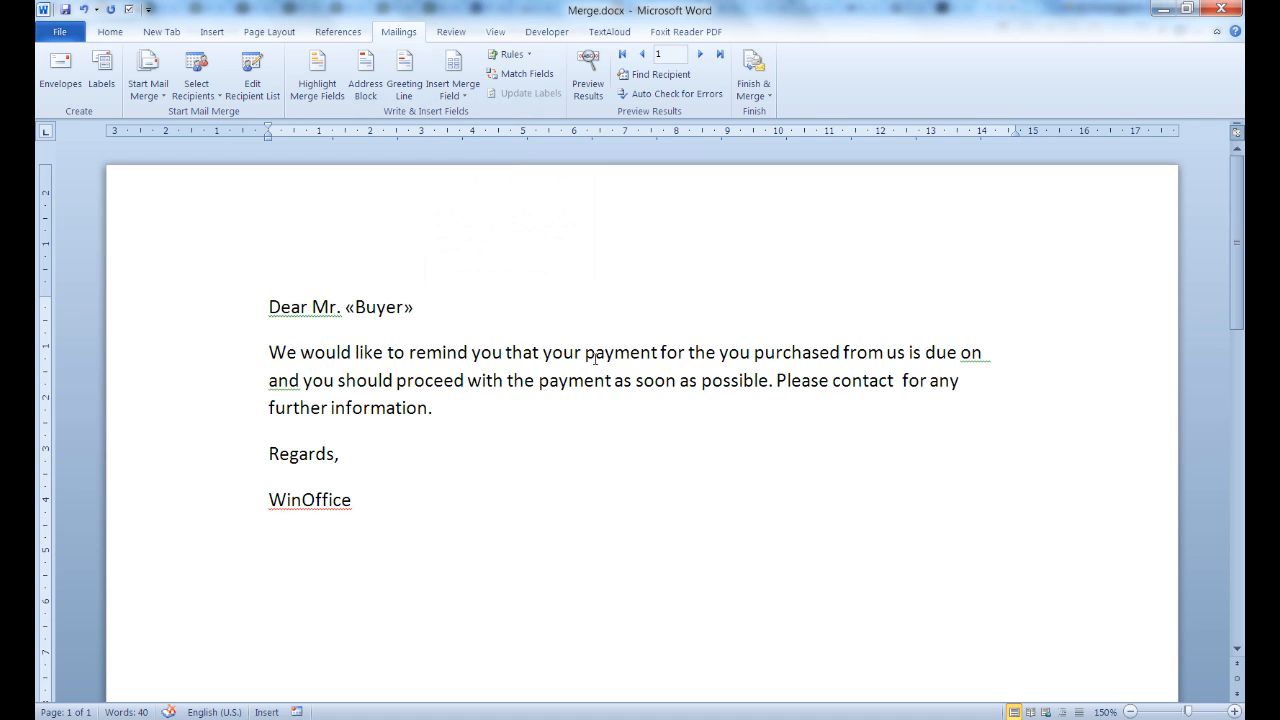
pyautogui.moveTo(715, 349)
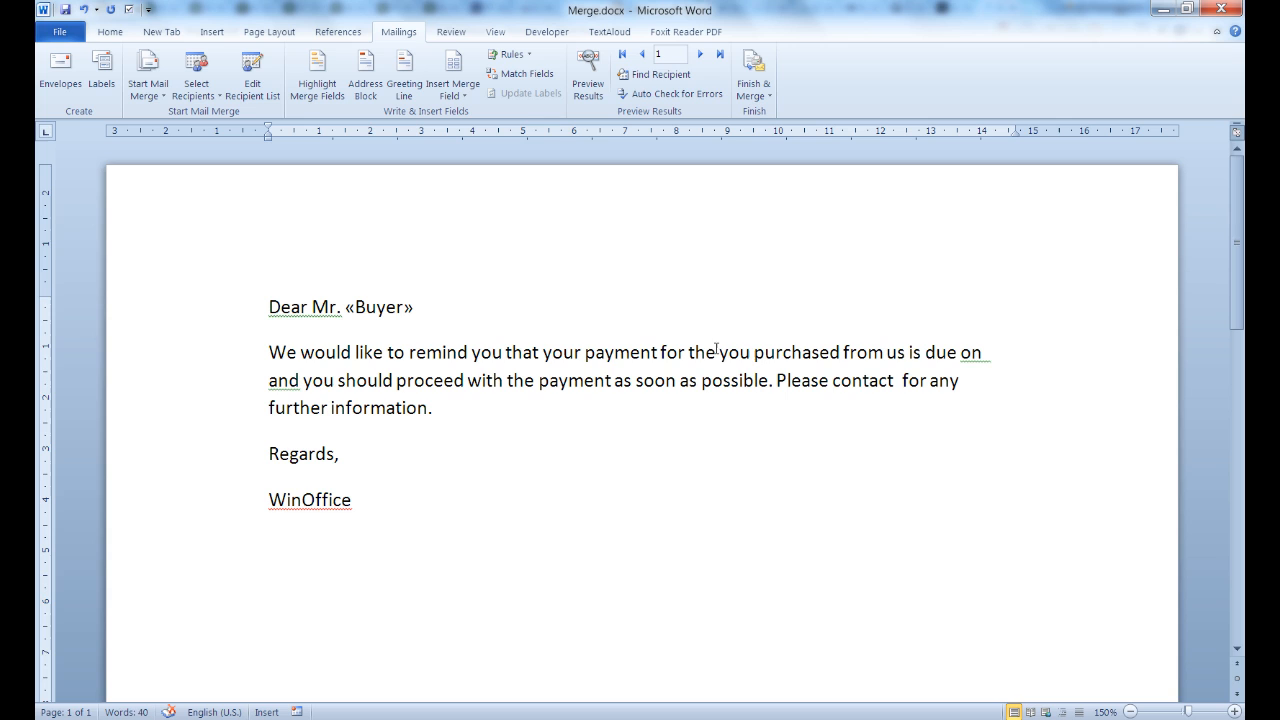
pyautogui.click(451, 72)
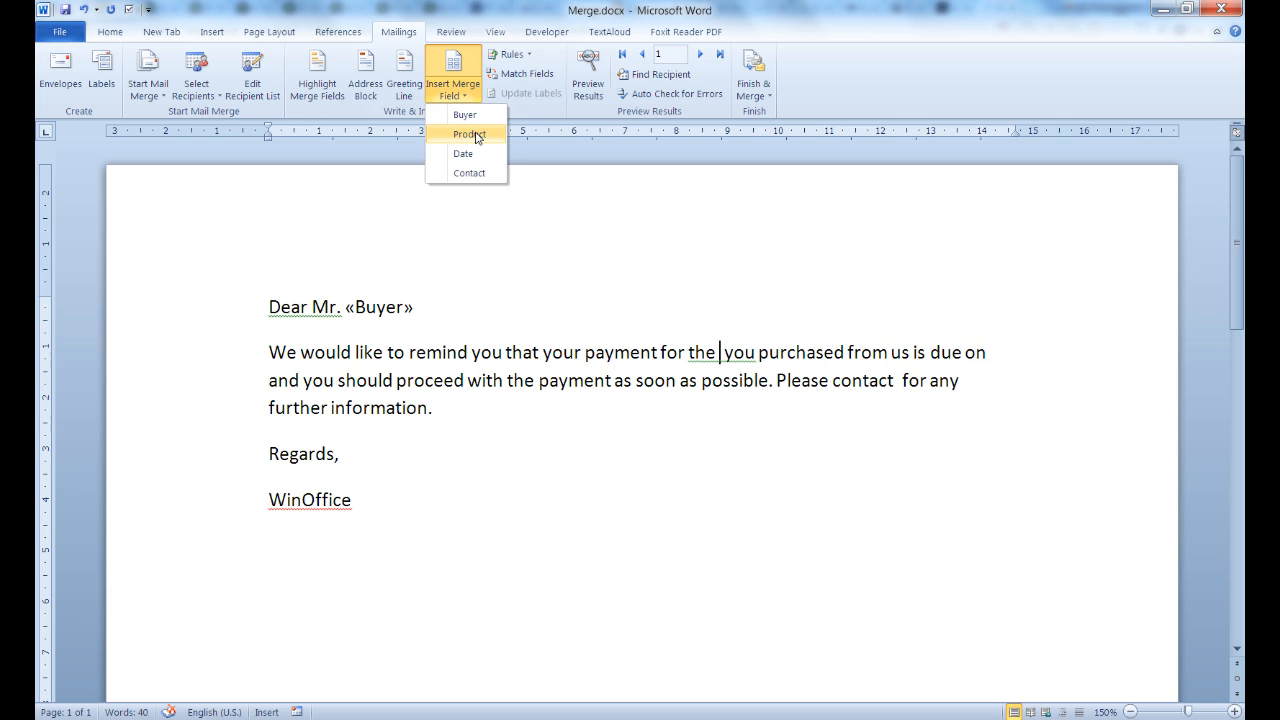
pyautogui.click(470, 133)
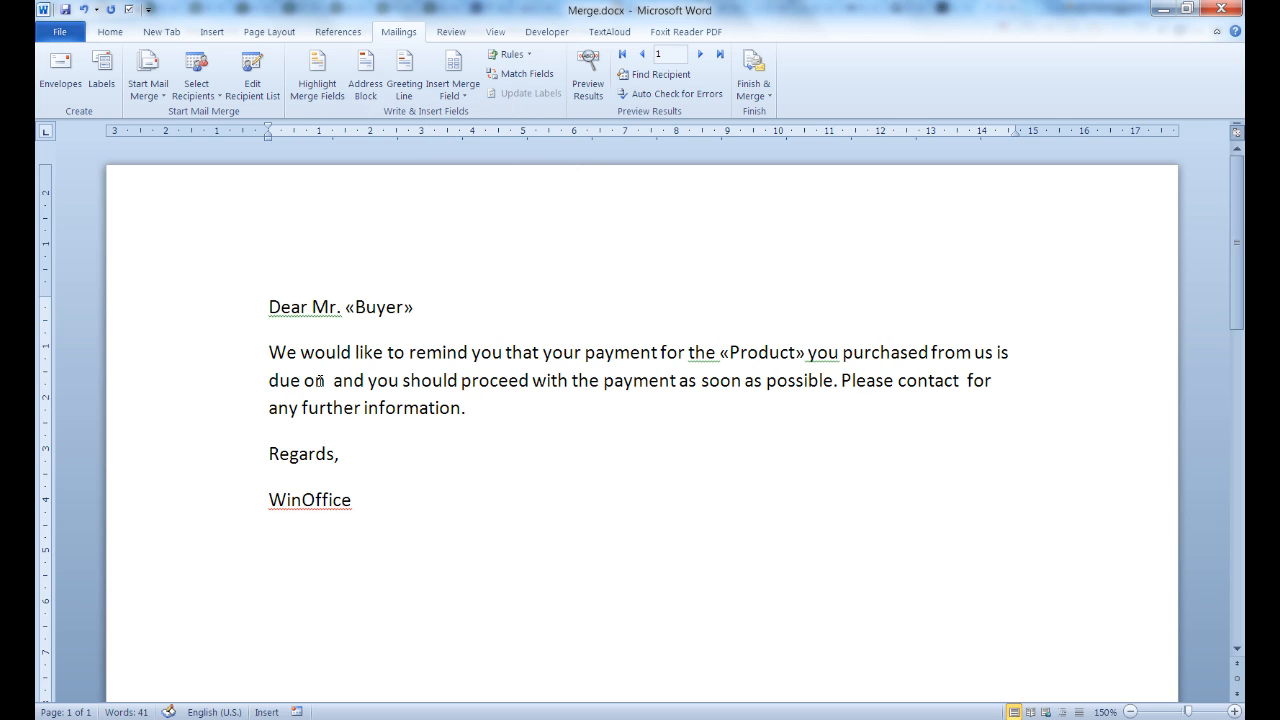
pyautogui.click(451, 72)
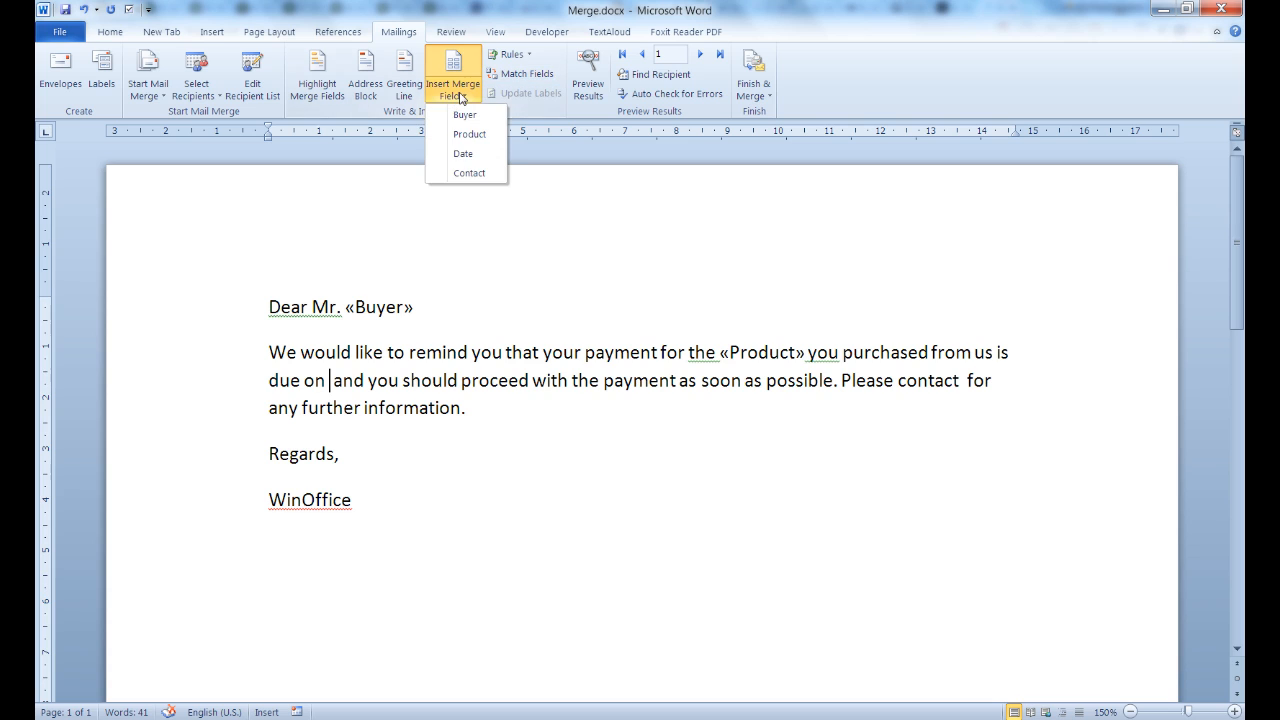
pyautogui.click(463, 153)
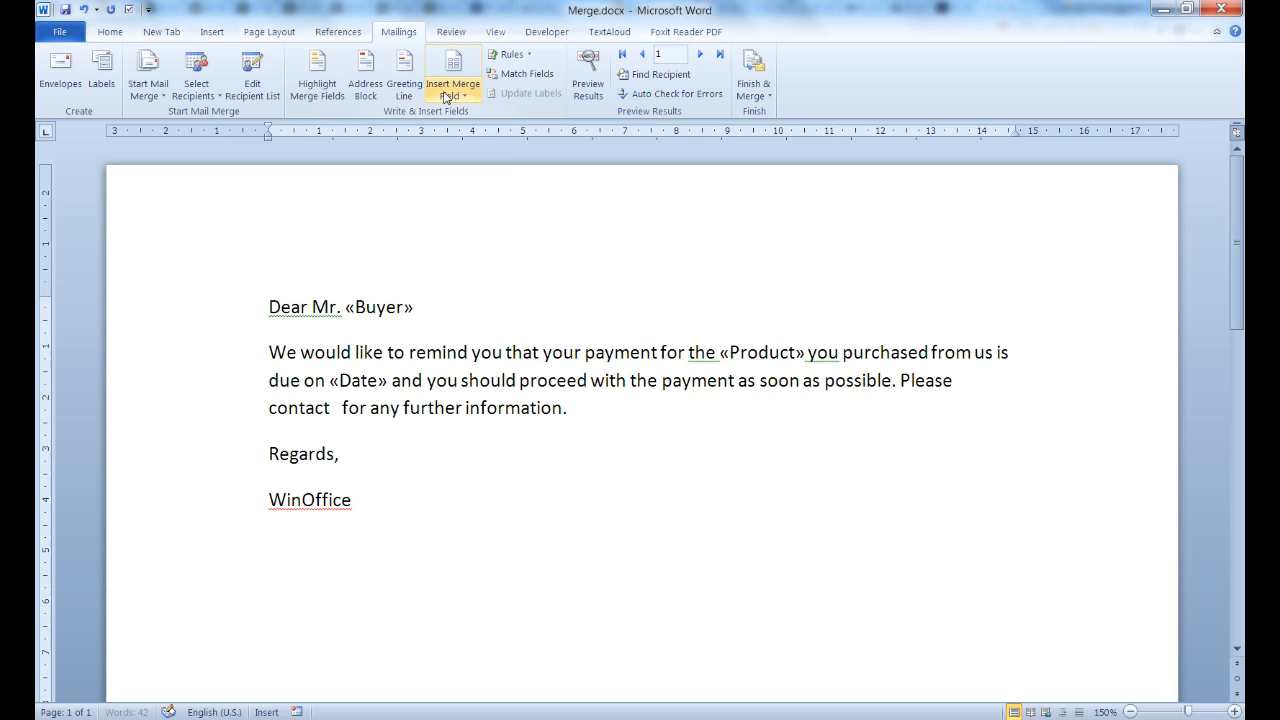
pyautogui.click(452, 72)
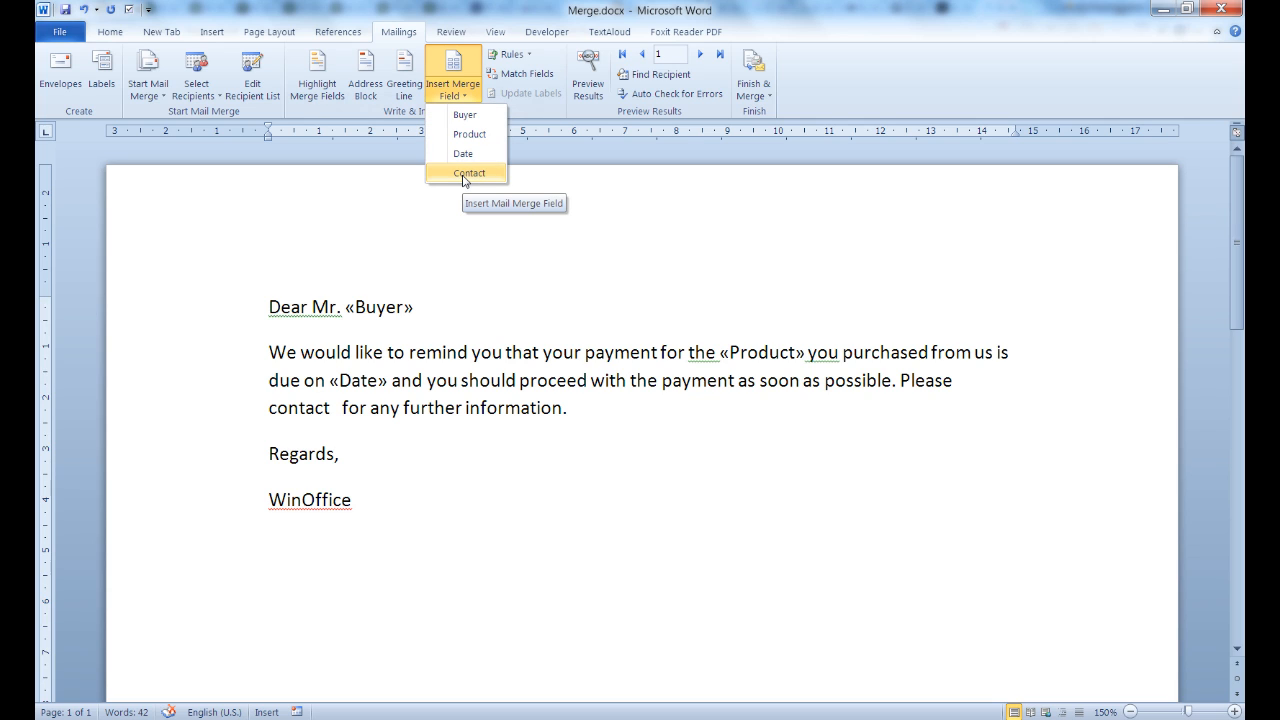
pyautogui.click(468, 172)
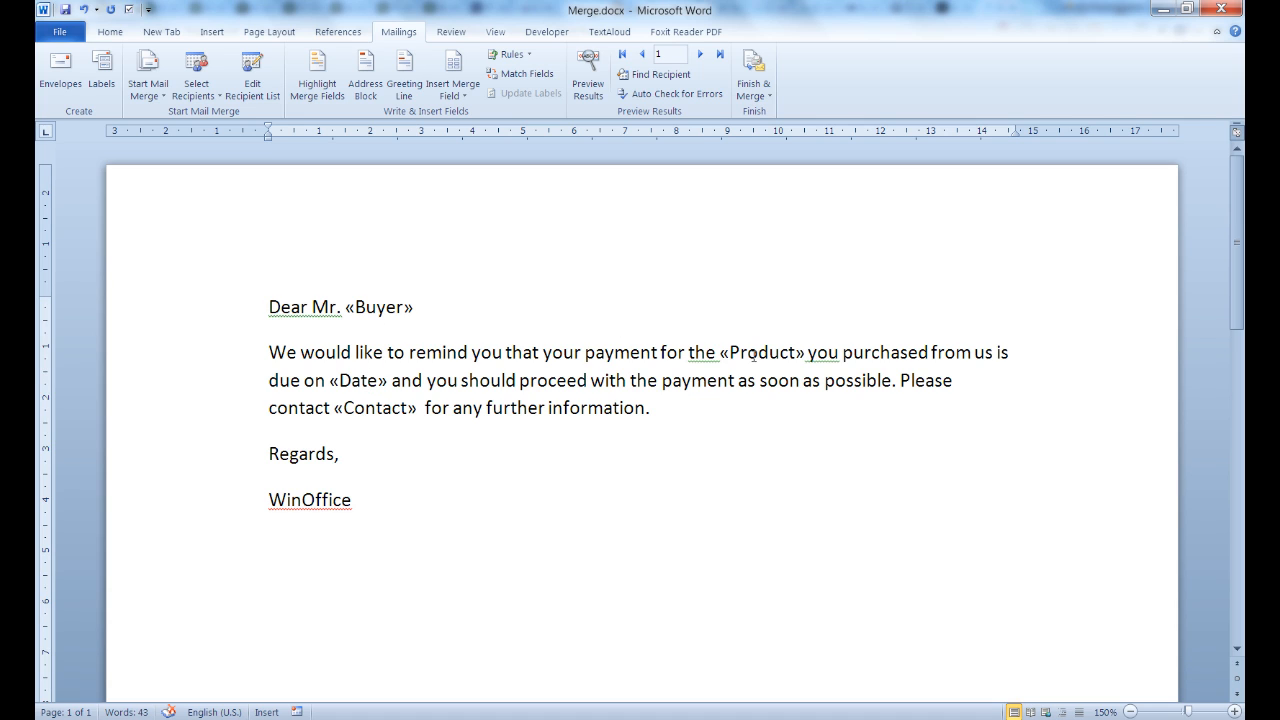
pyautogui.moveTo(419, 331)
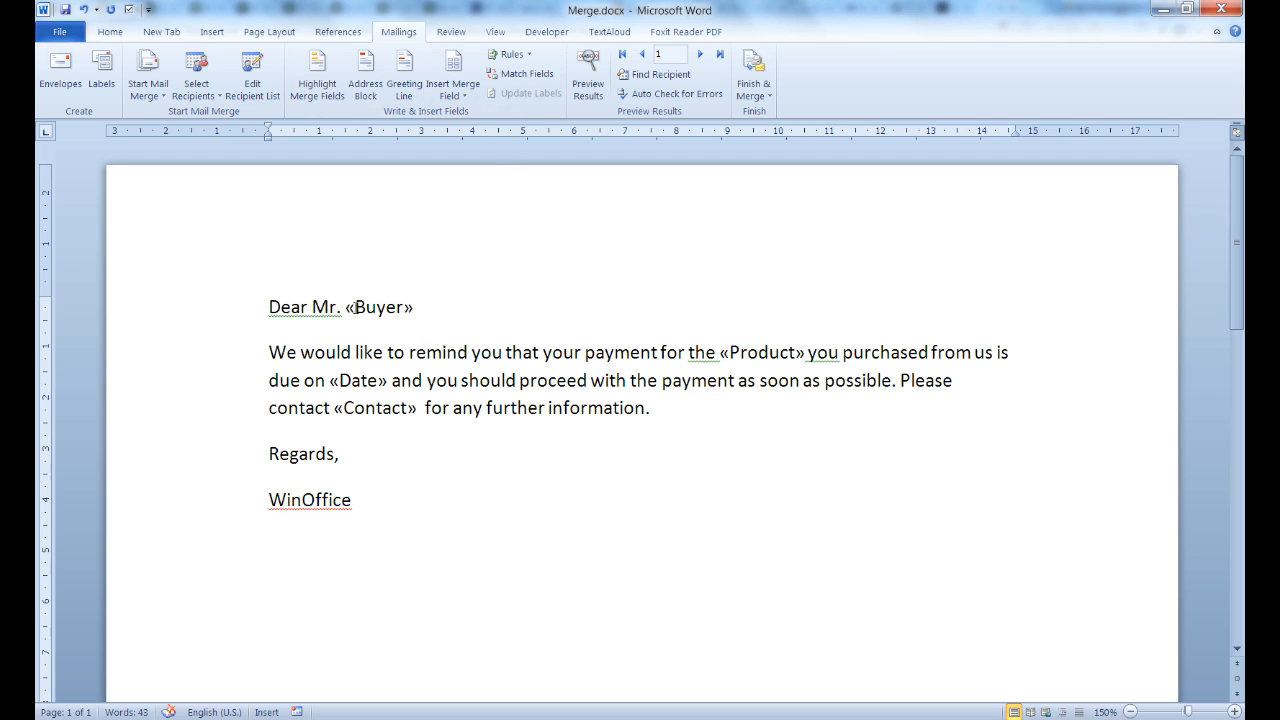
pyautogui.click(338, 453)
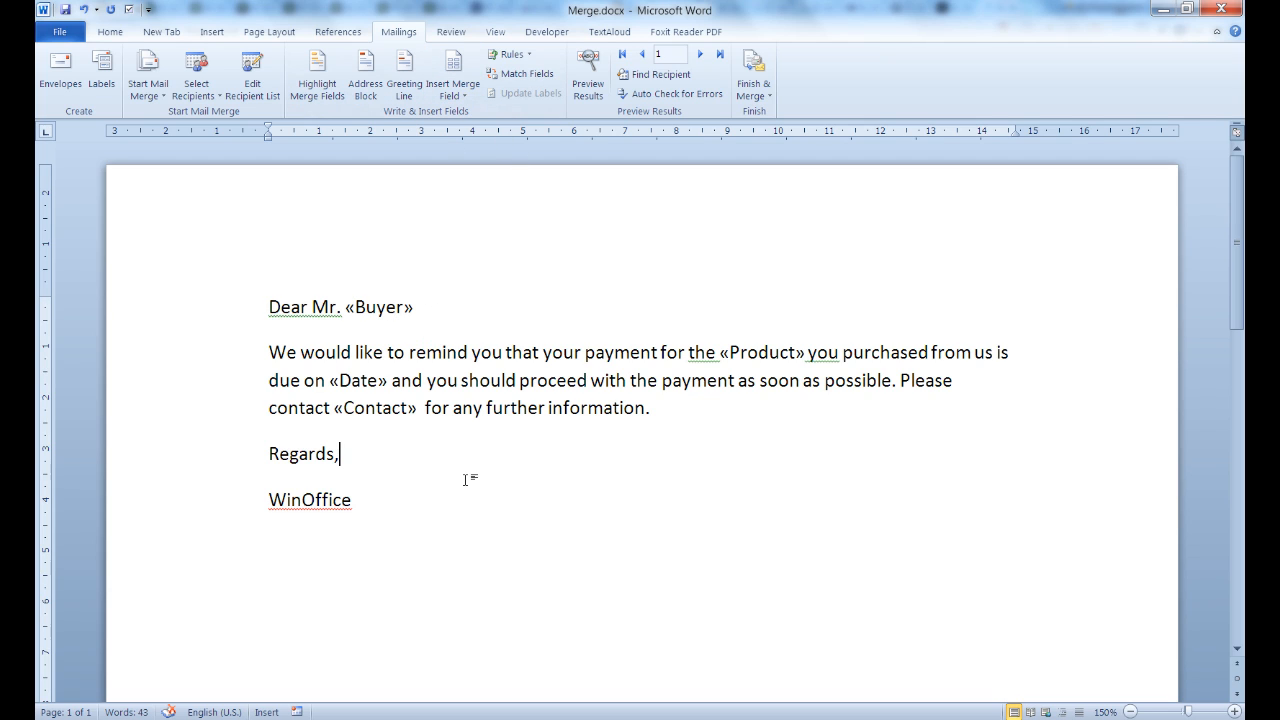
pyautogui.moveTo(470, 456)
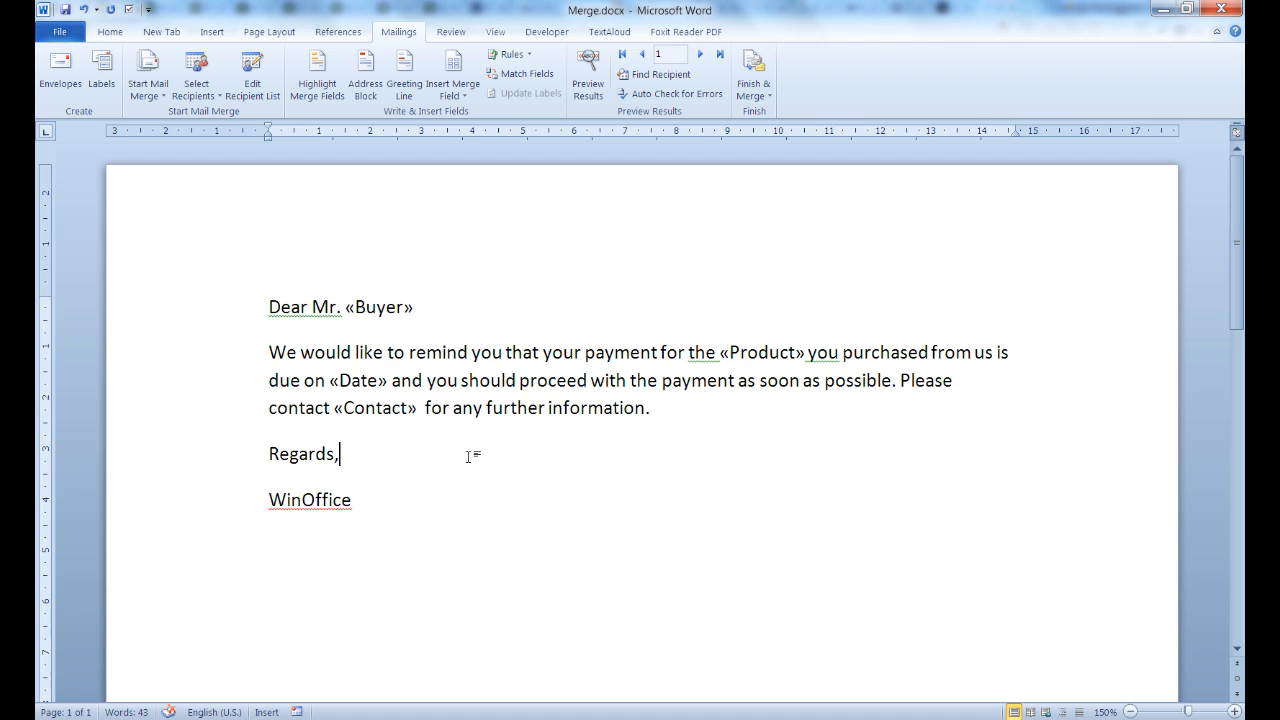
pyautogui.moveTo(957, 623)
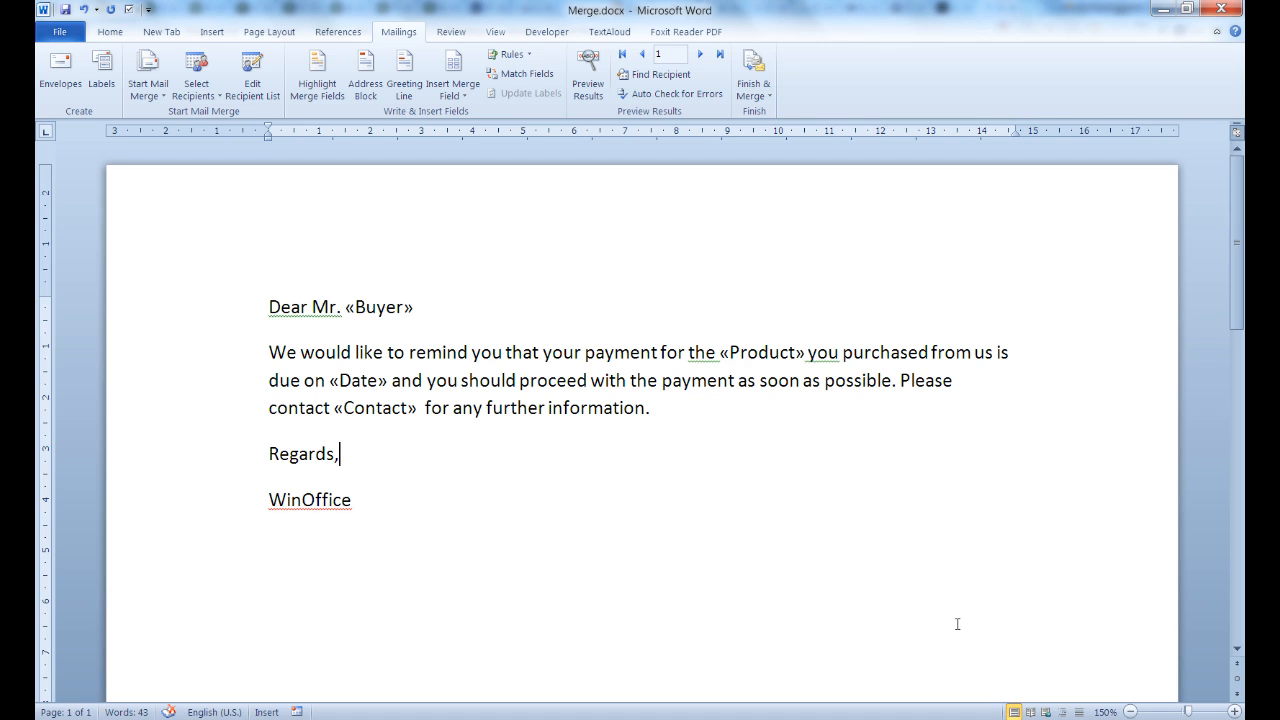
pyautogui.moveTo(743, 432)
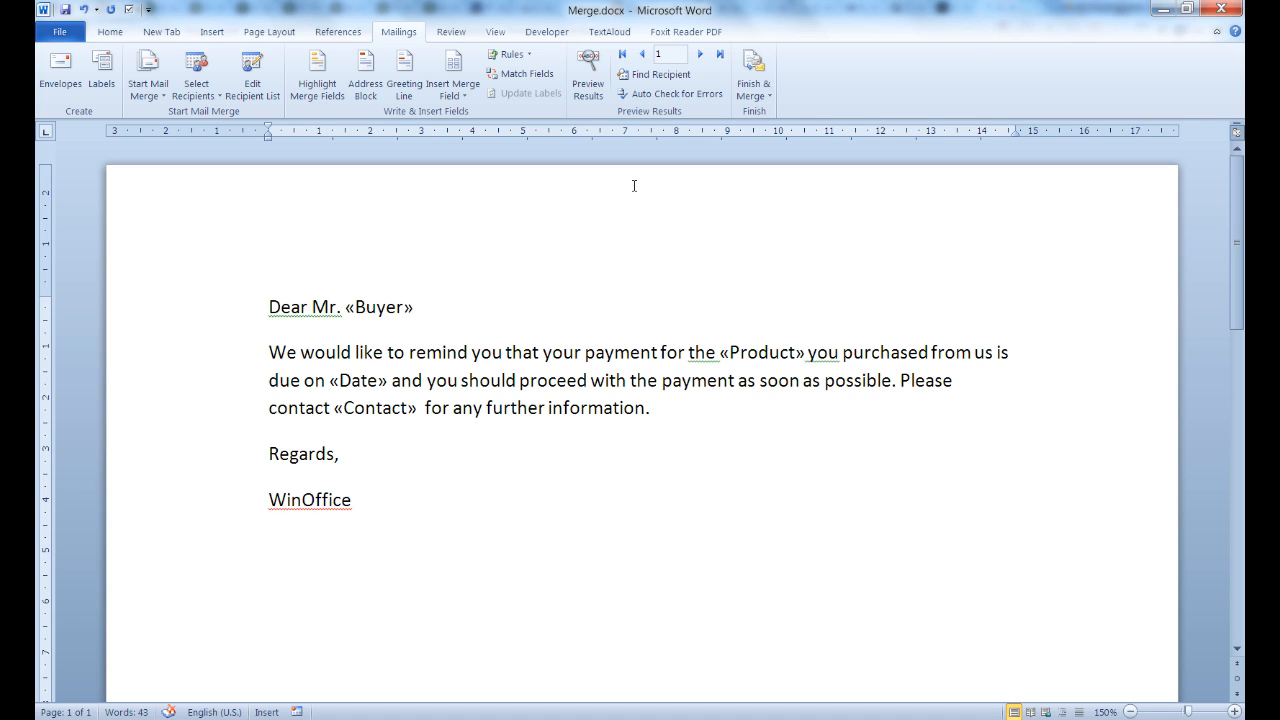
pyautogui.click(587, 75)
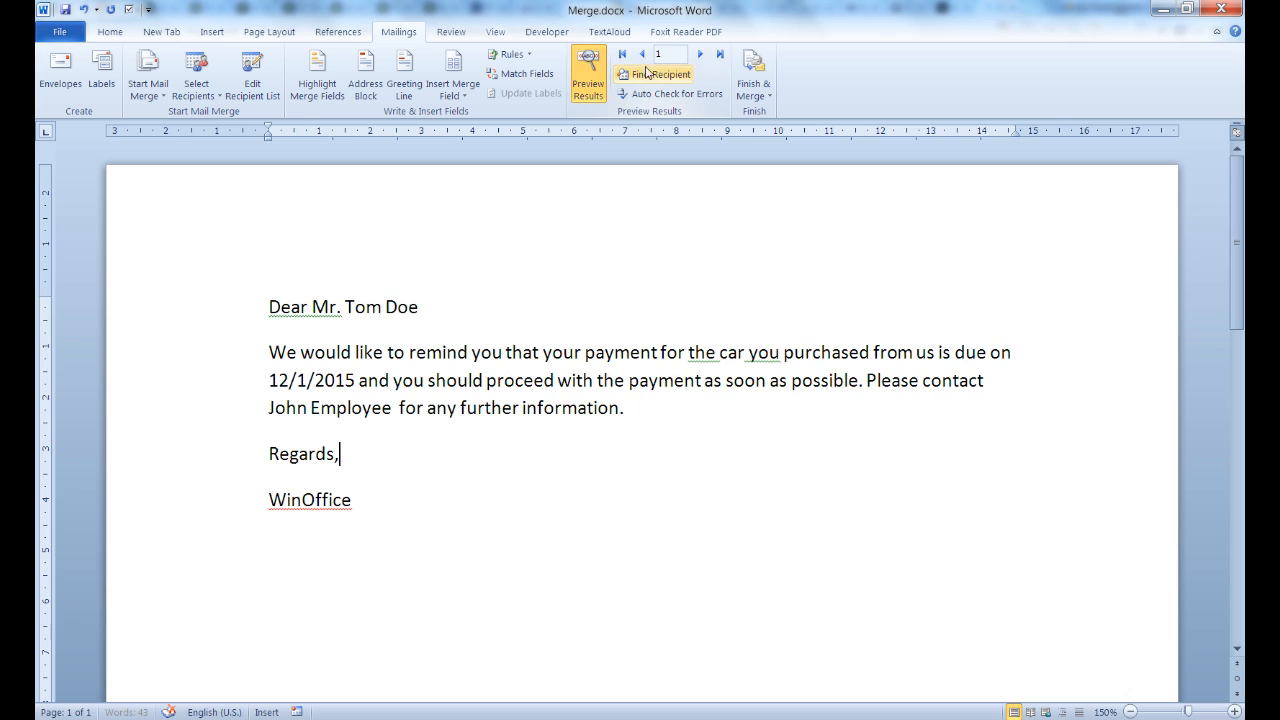
pyautogui.click(700, 55)
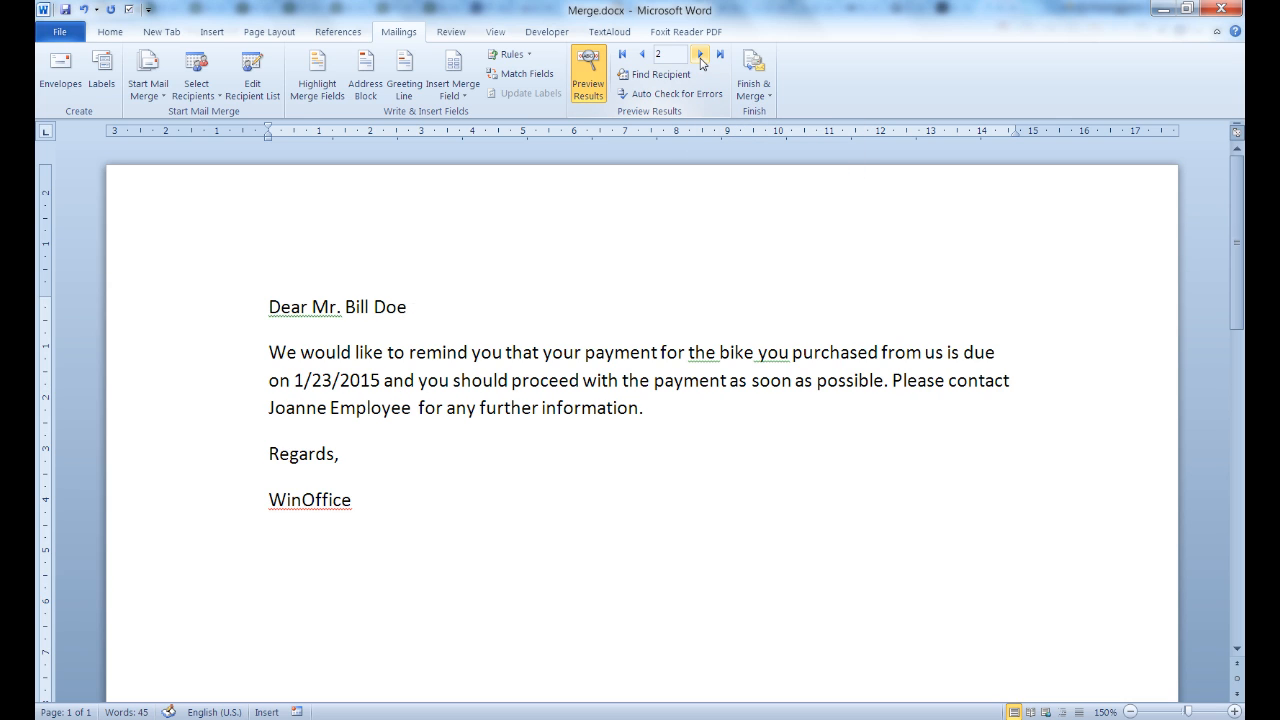
pyautogui.click(643, 55)
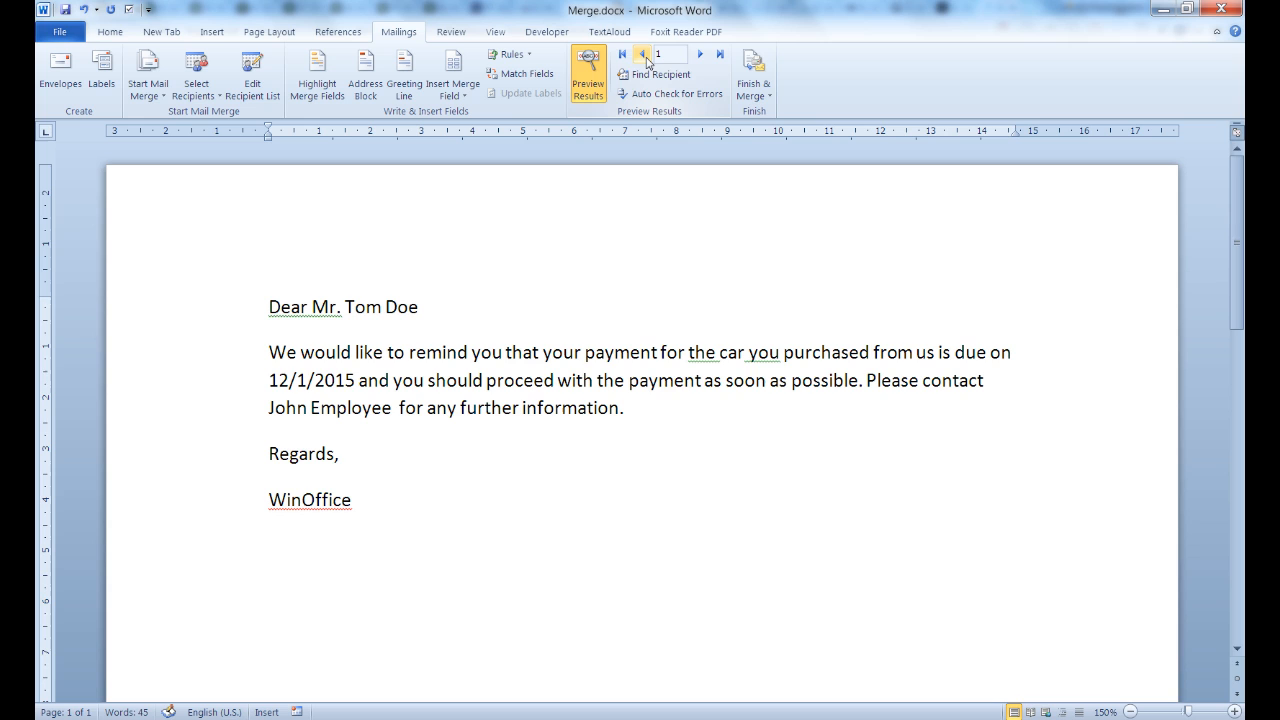
pyautogui.click(588, 73)
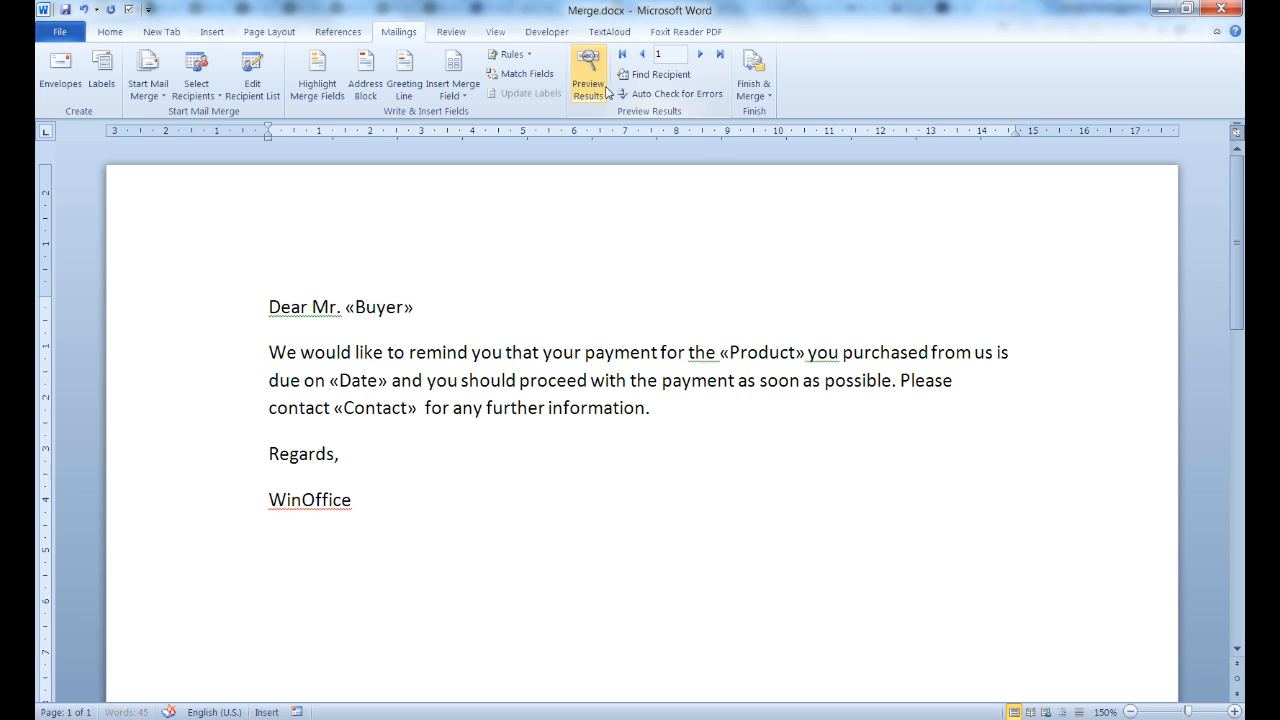
pyautogui.click(753, 72)
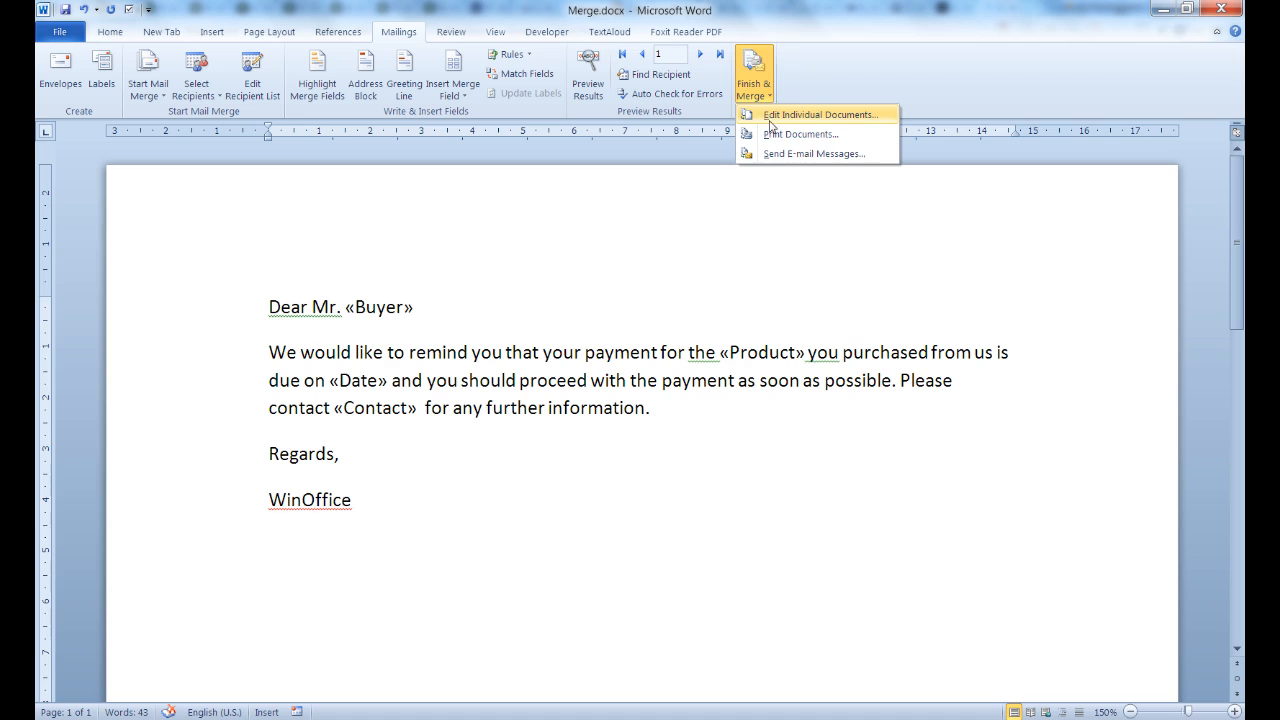
pyautogui.moveTo(800, 135)
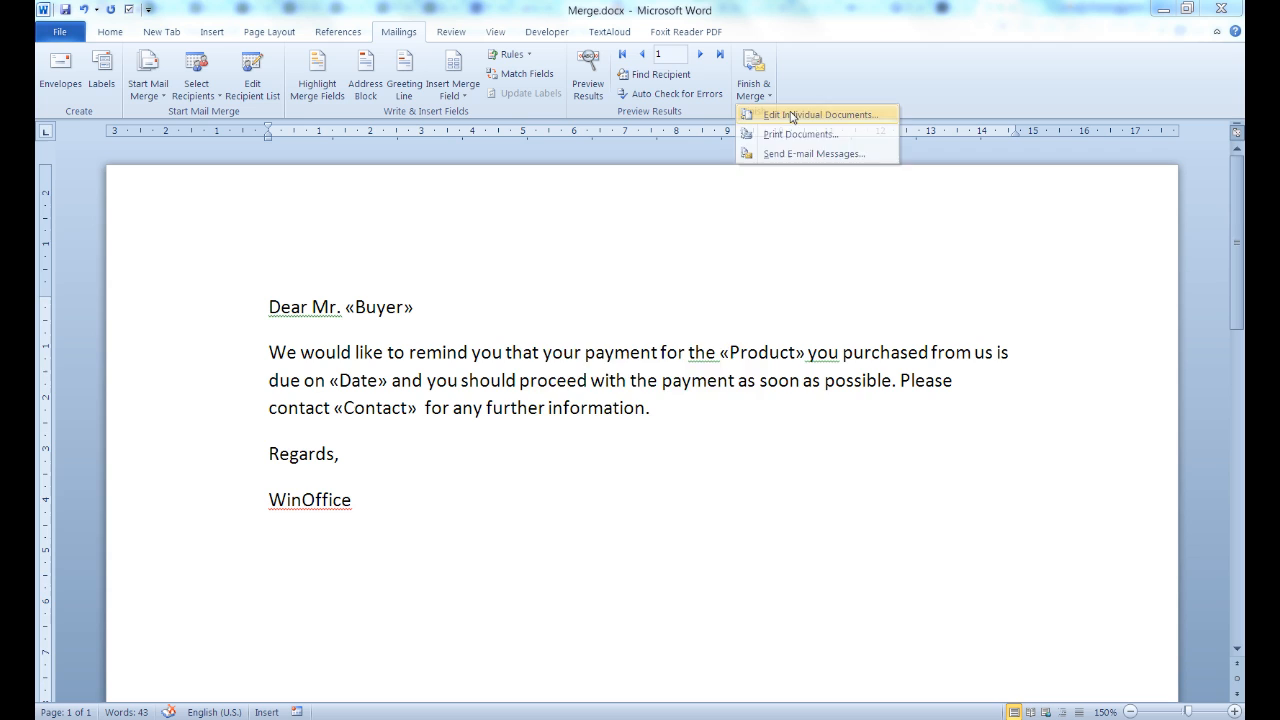
# Choose Finish & Merge > Edit Individual Documents to merge all records
pyautogui.click(820, 114)
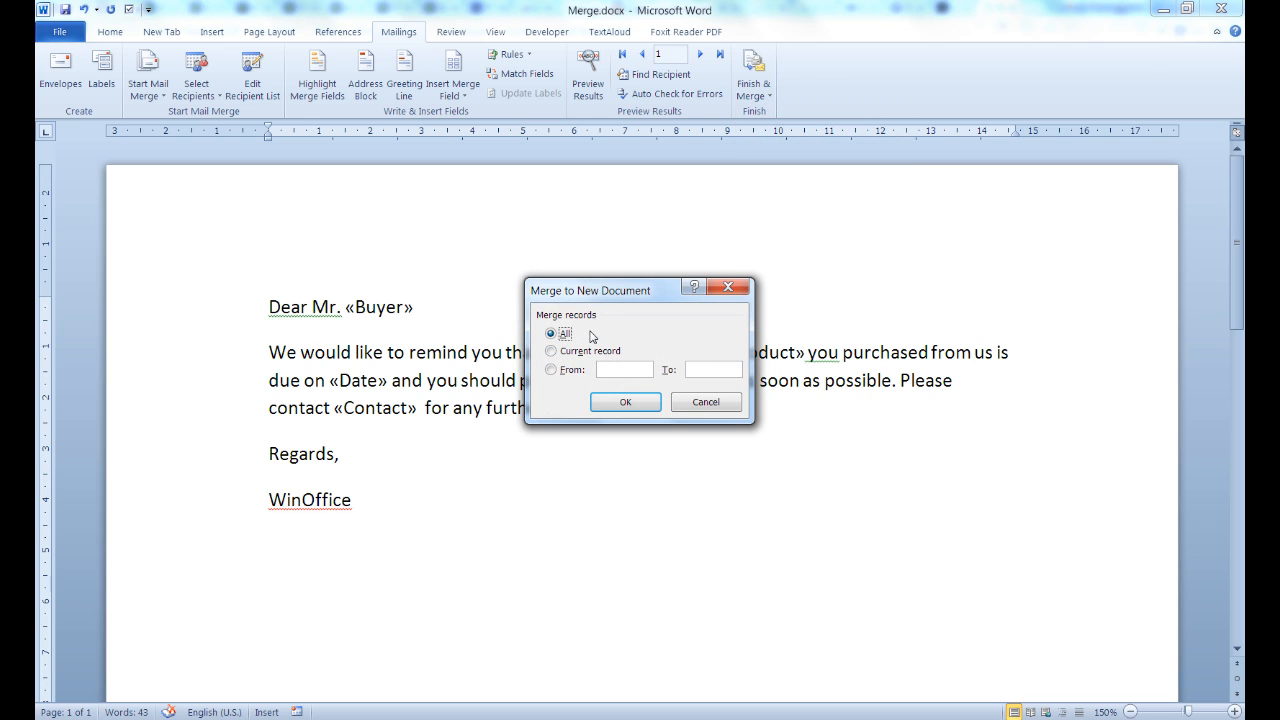
pyautogui.moveTo(595, 342)
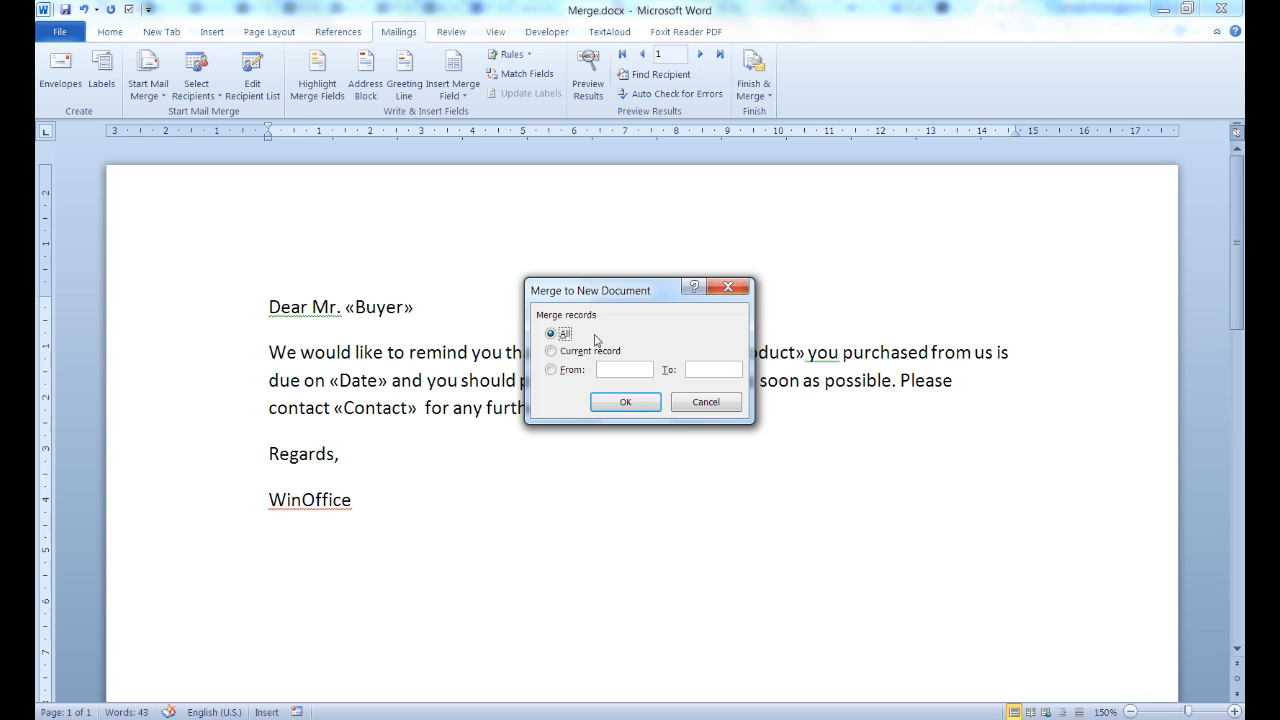
pyautogui.moveTo(624, 402)
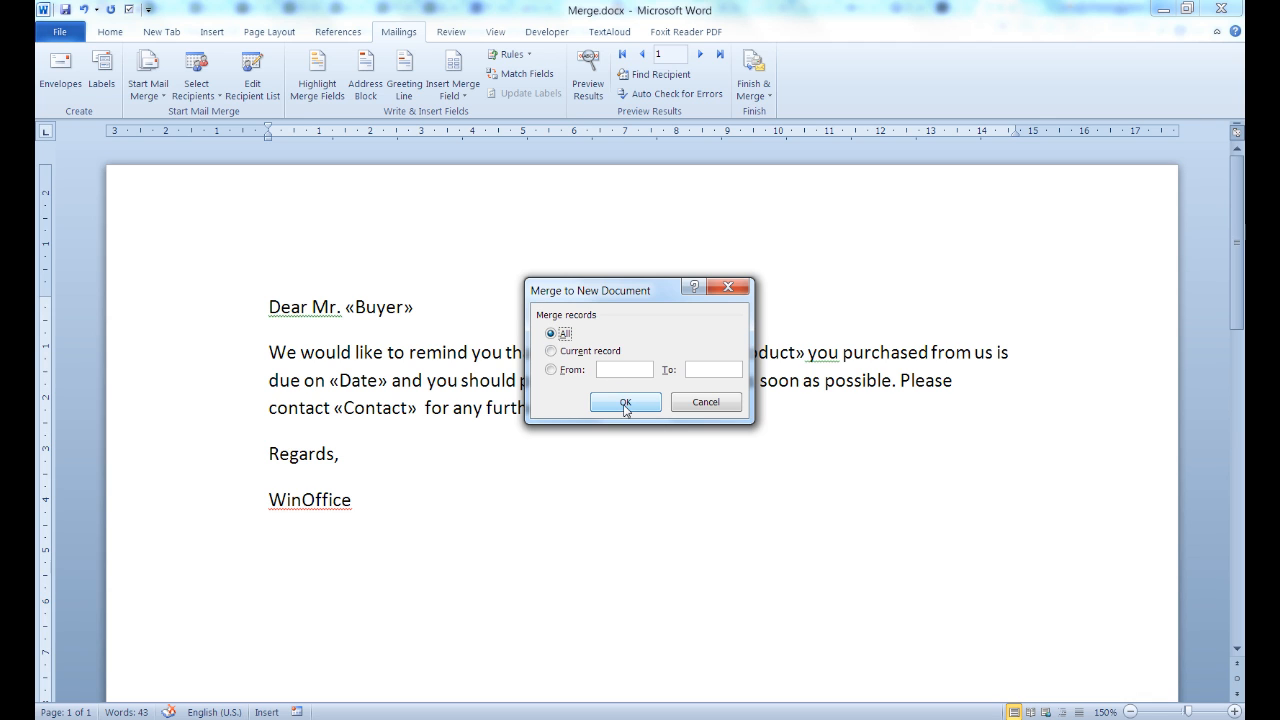
# Merge all records into Letters1 and check the second letter's due date and contact name
pyautogui.click(625, 402)
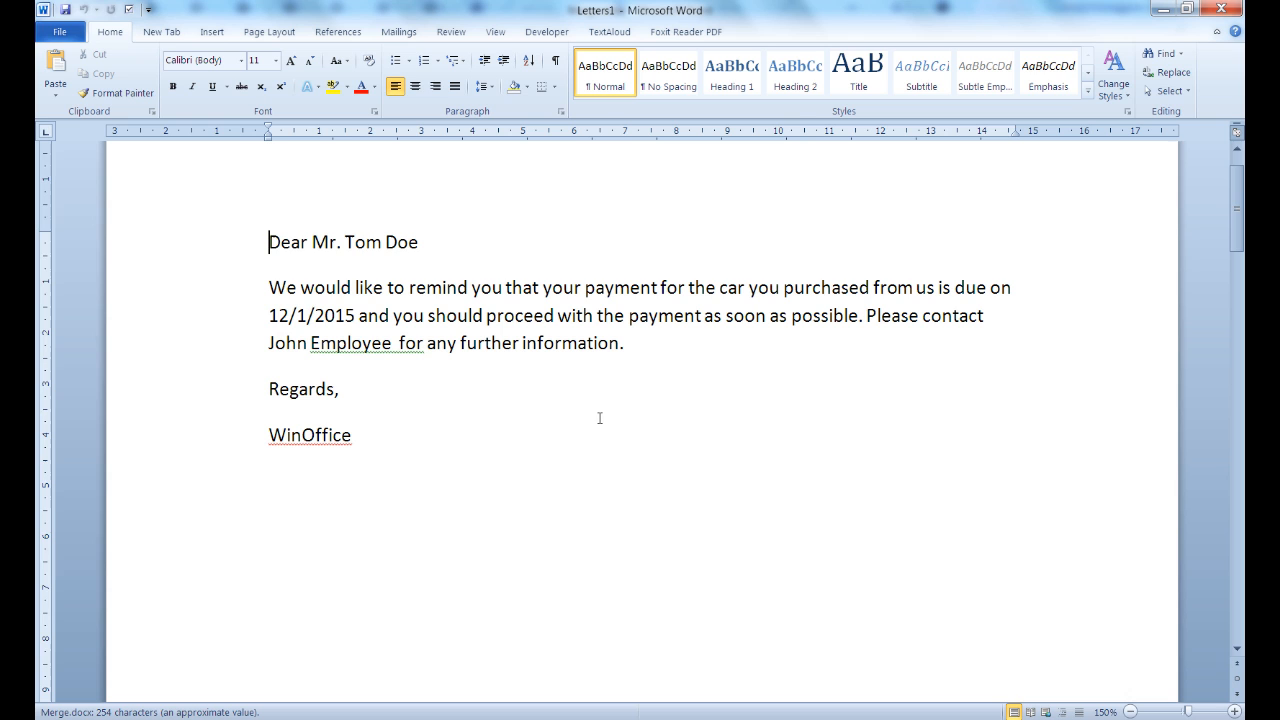
pyautogui.scroll(-3)
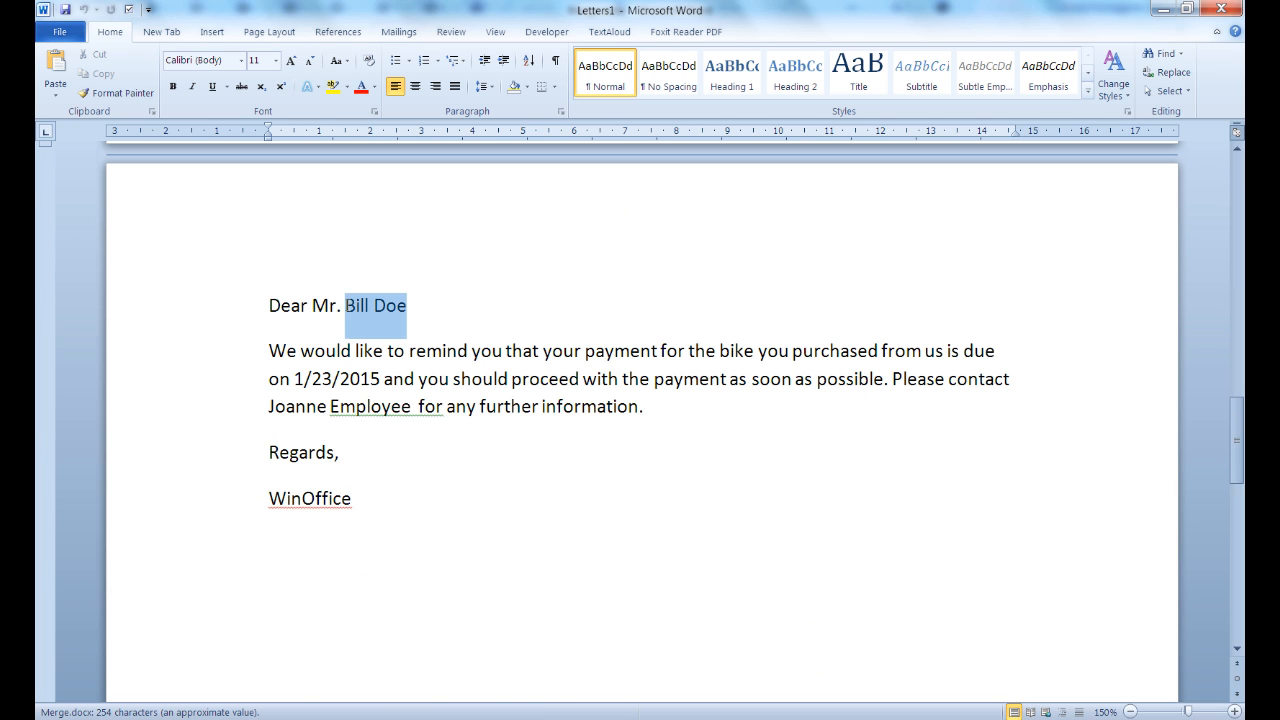
pyautogui.doubleClick(336, 379)
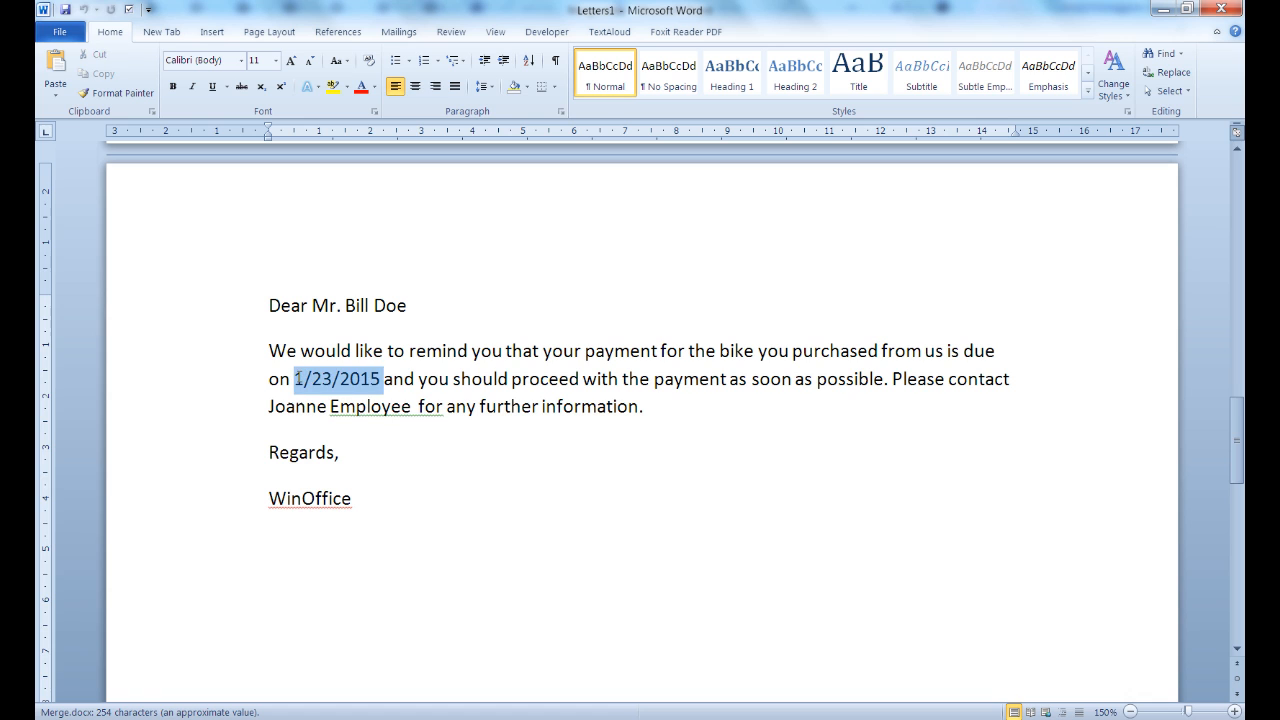
pyautogui.moveTo(268, 406); pyautogui.dragTo(431, 406)
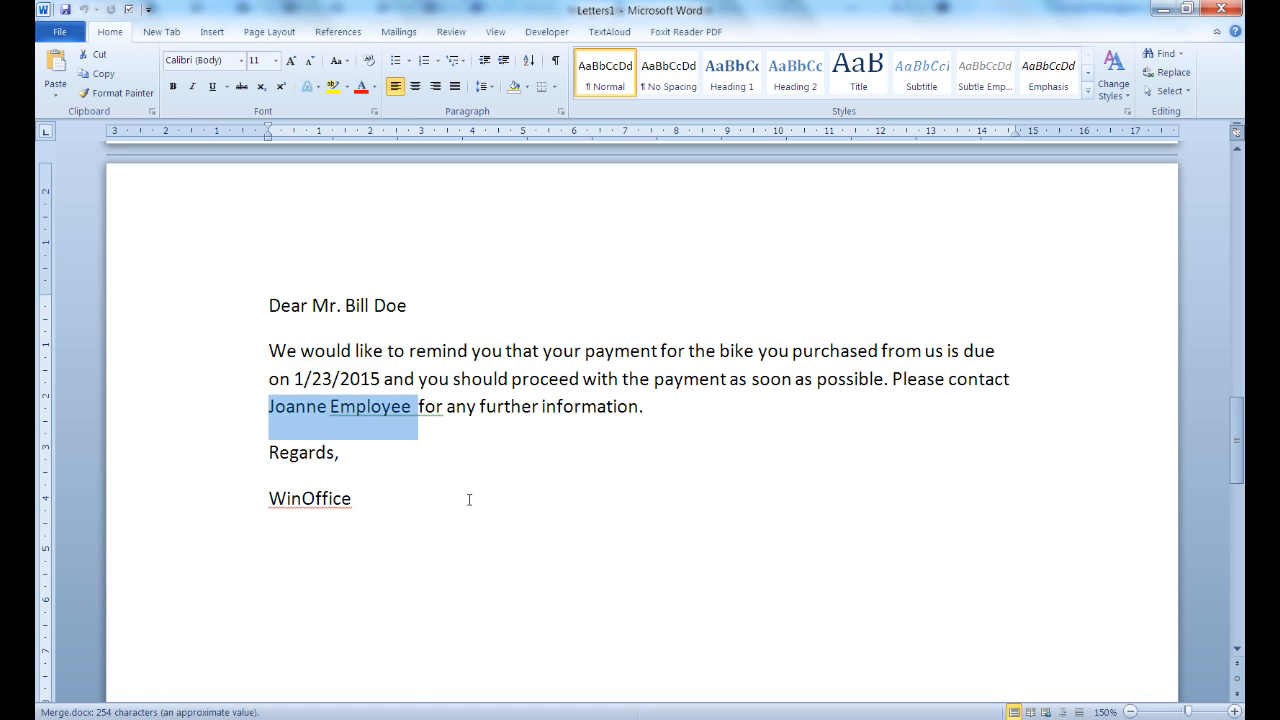